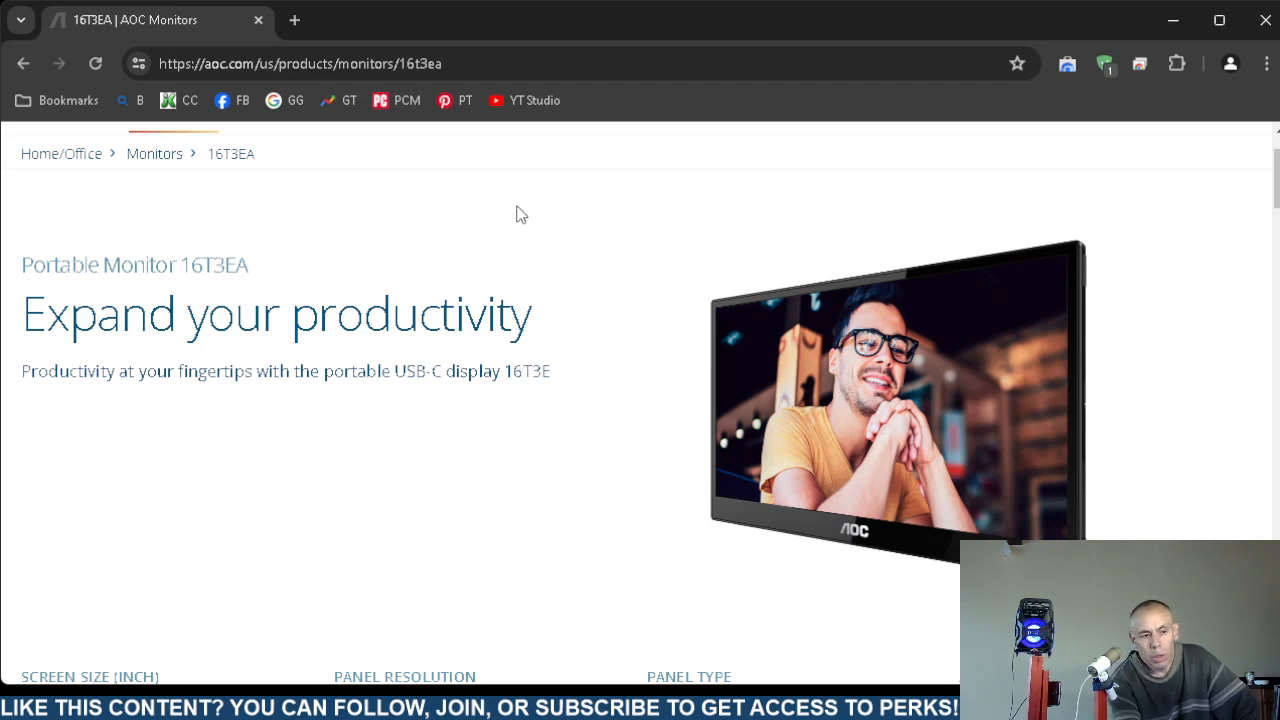
pyautogui.moveTo(963, 401)
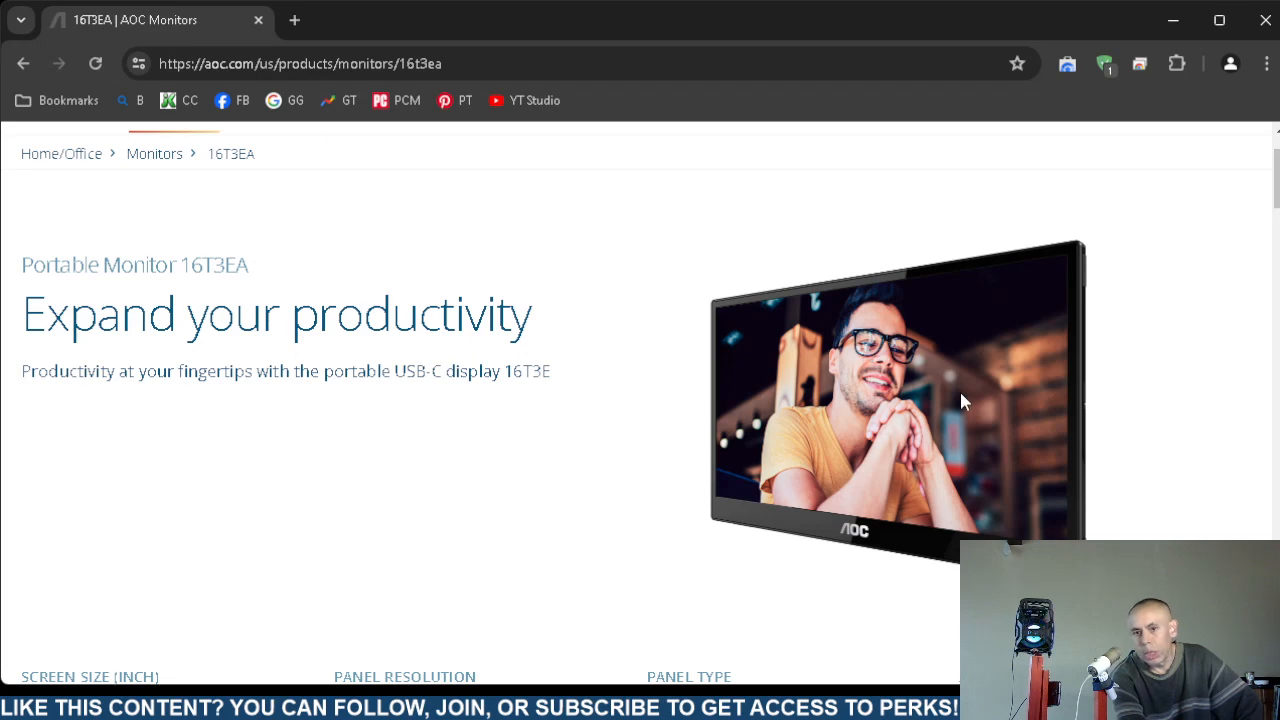
# Scroll to the 16T3EA key specs: 15.6-inch, 1920x1080 IPS, 60 Hz
pyautogui.scroll(-3)
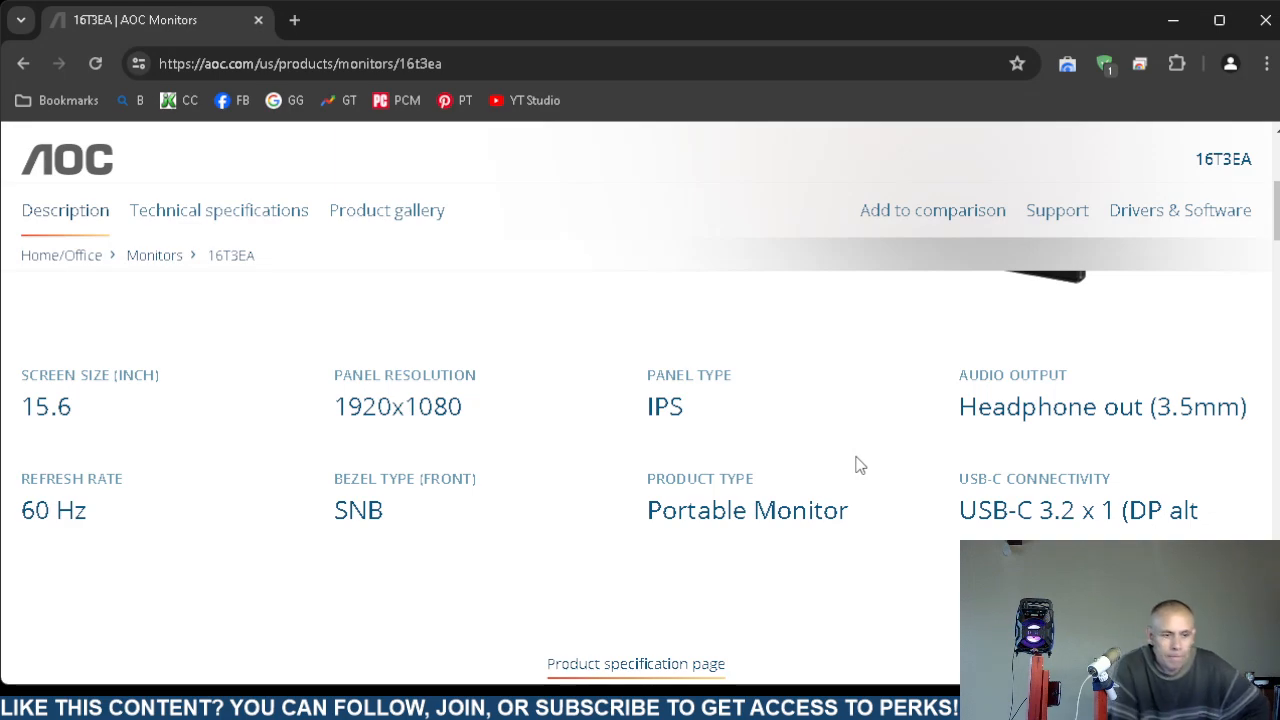
# Scroll to the USB-C 3.2 DP alt mode, 15 W power delivery details and specification link
pyautogui.scroll(-3)
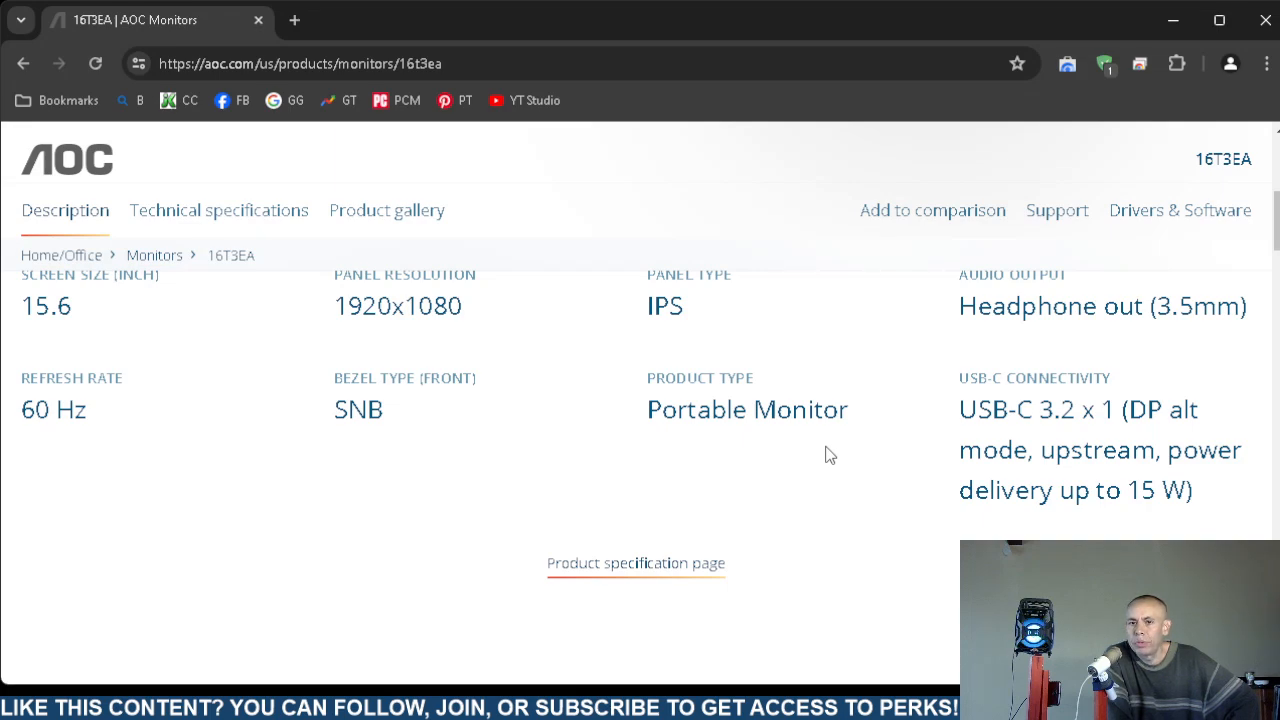
pyautogui.moveTo(617, 570)
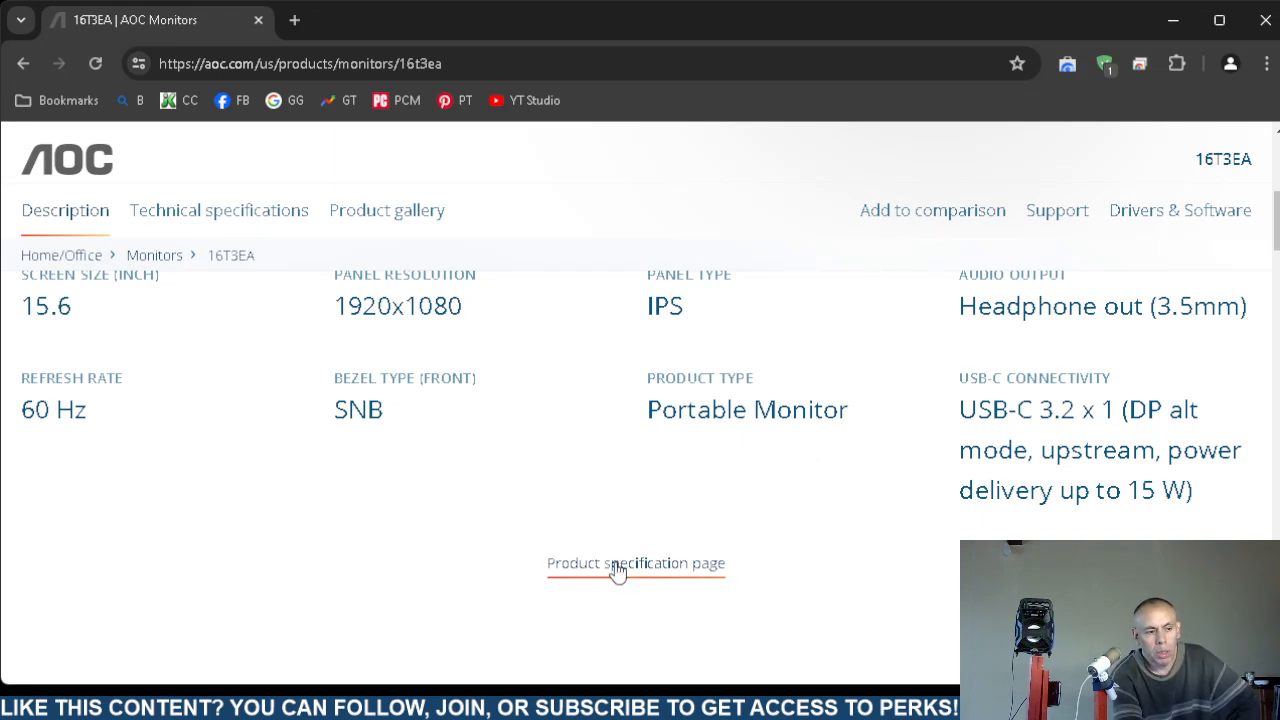
# Open the specification page and scroll through display details: FHD 16:9, WLED, 4 ms, 700:1 contrast
pyautogui.click(636, 563)
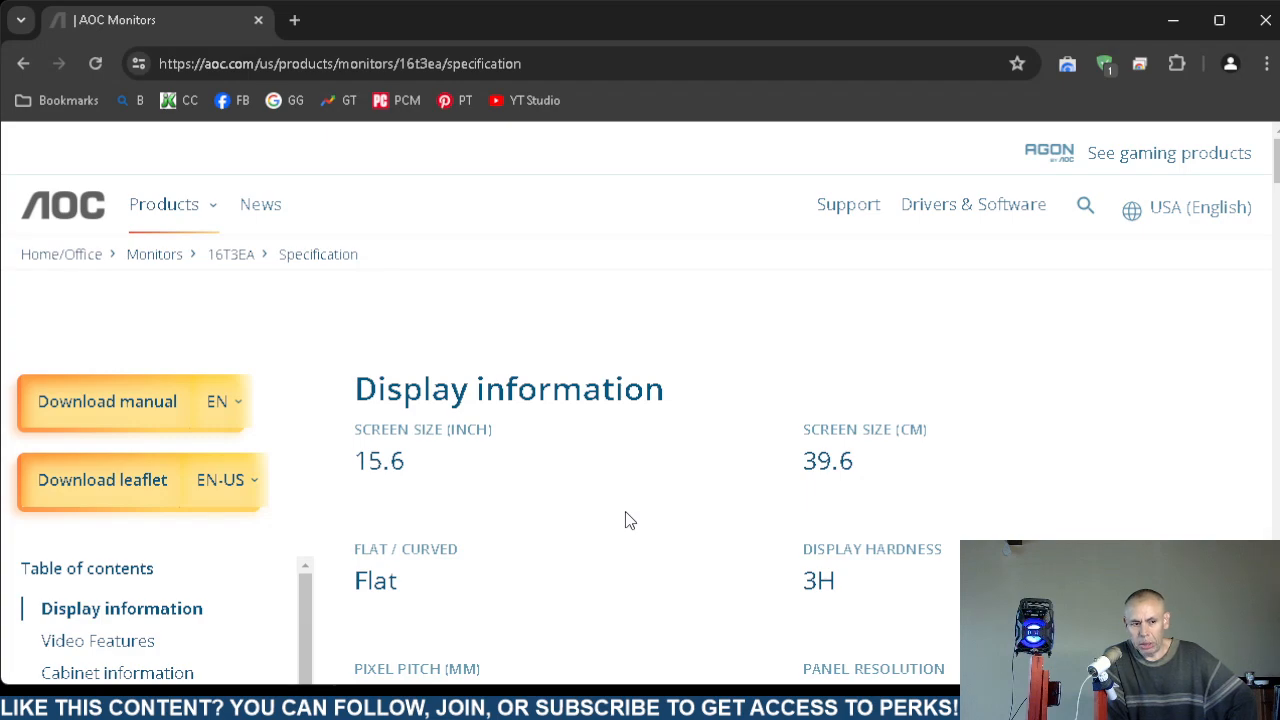
pyautogui.scroll(-3)
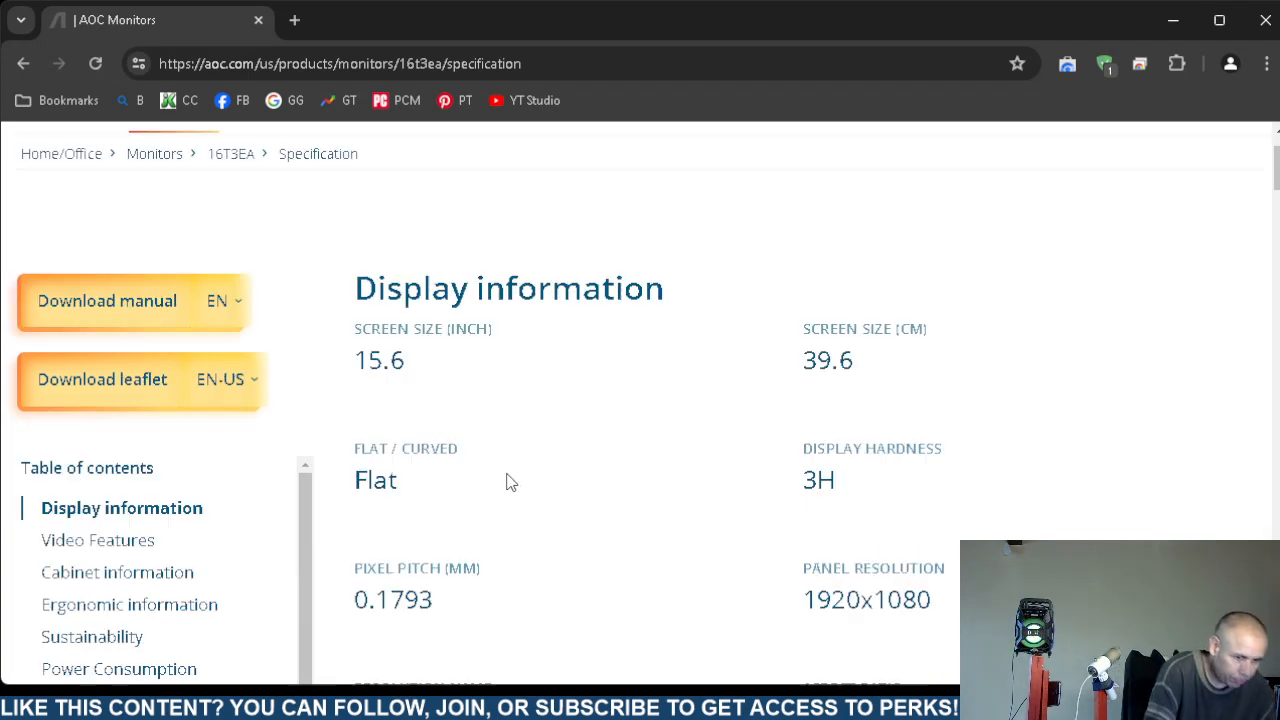
pyautogui.scroll(-3)
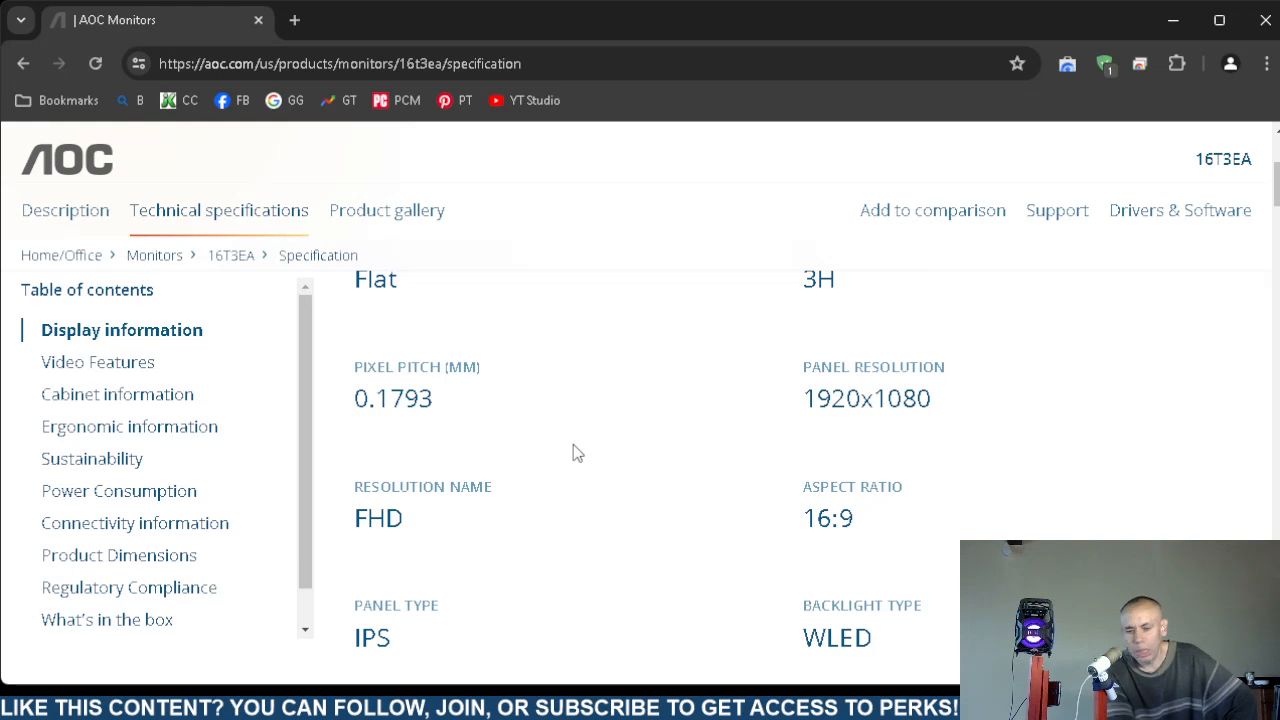
pyautogui.scroll(-3)
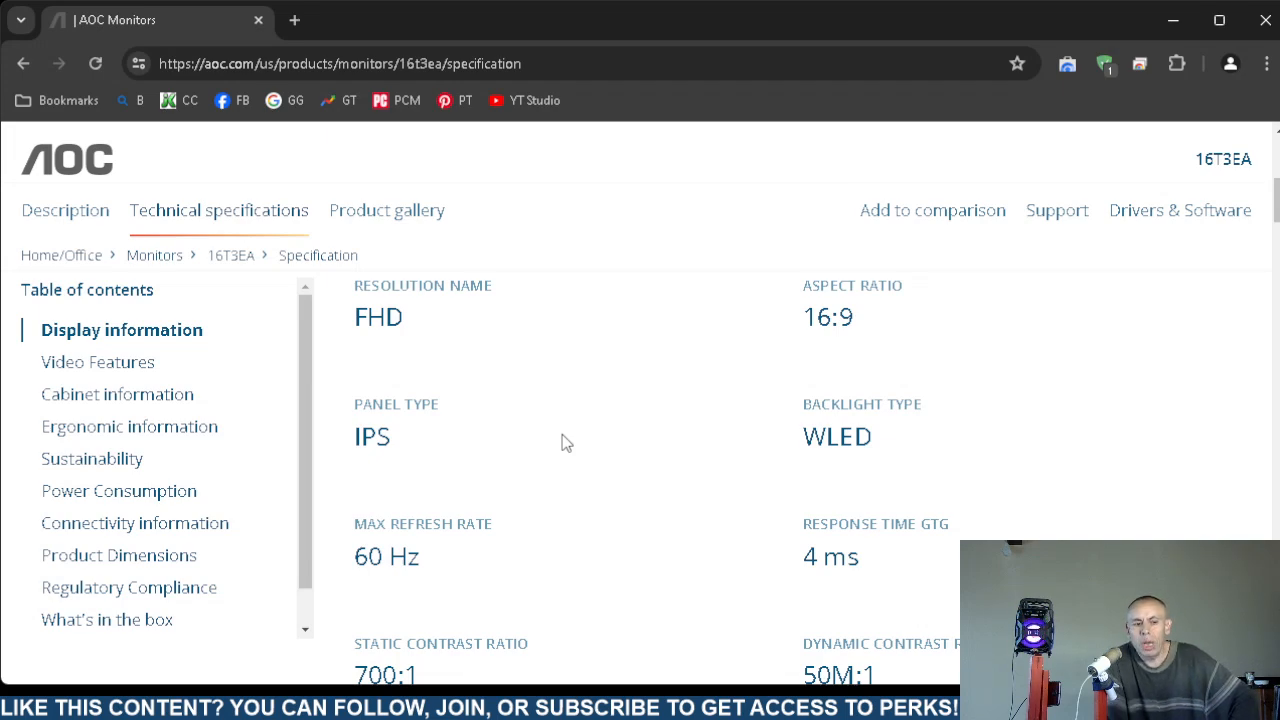
# Scroll past 250 cd/m2 brightness, 48–75 Hz and 64.1% sRGB to Video Features
pyautogui.scroll(-3)
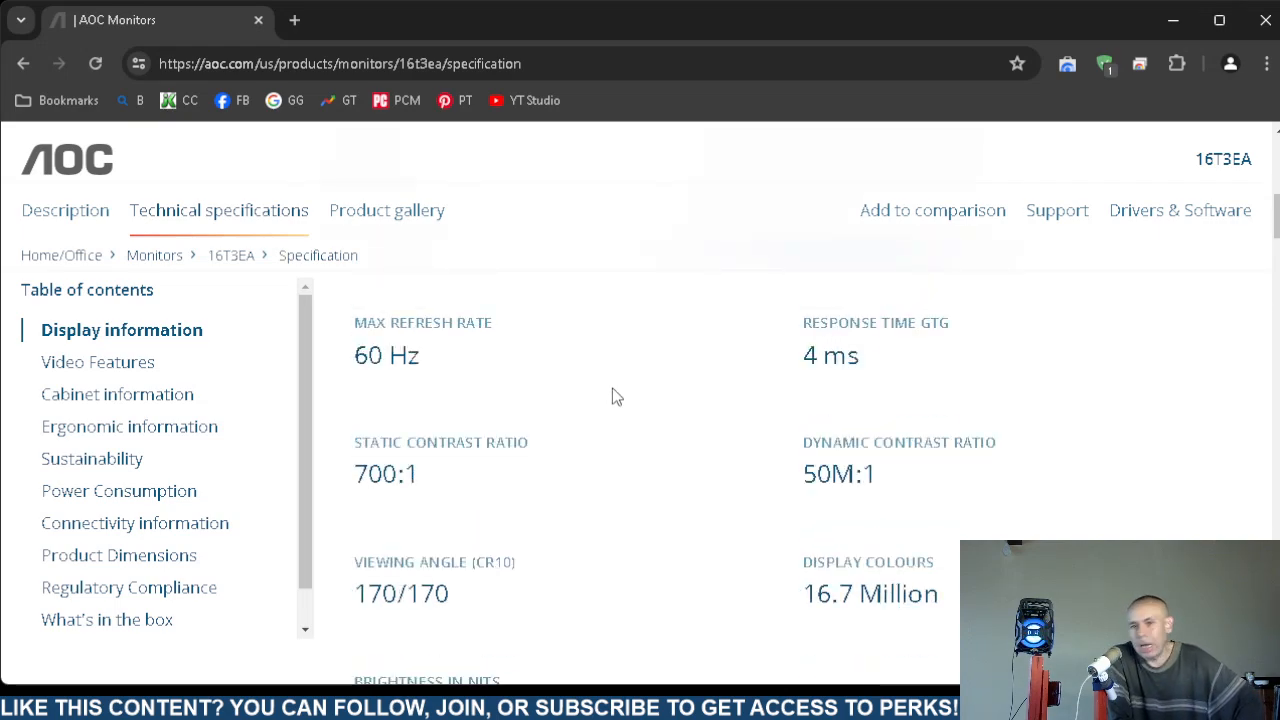
pyautogui.scroll(-3)
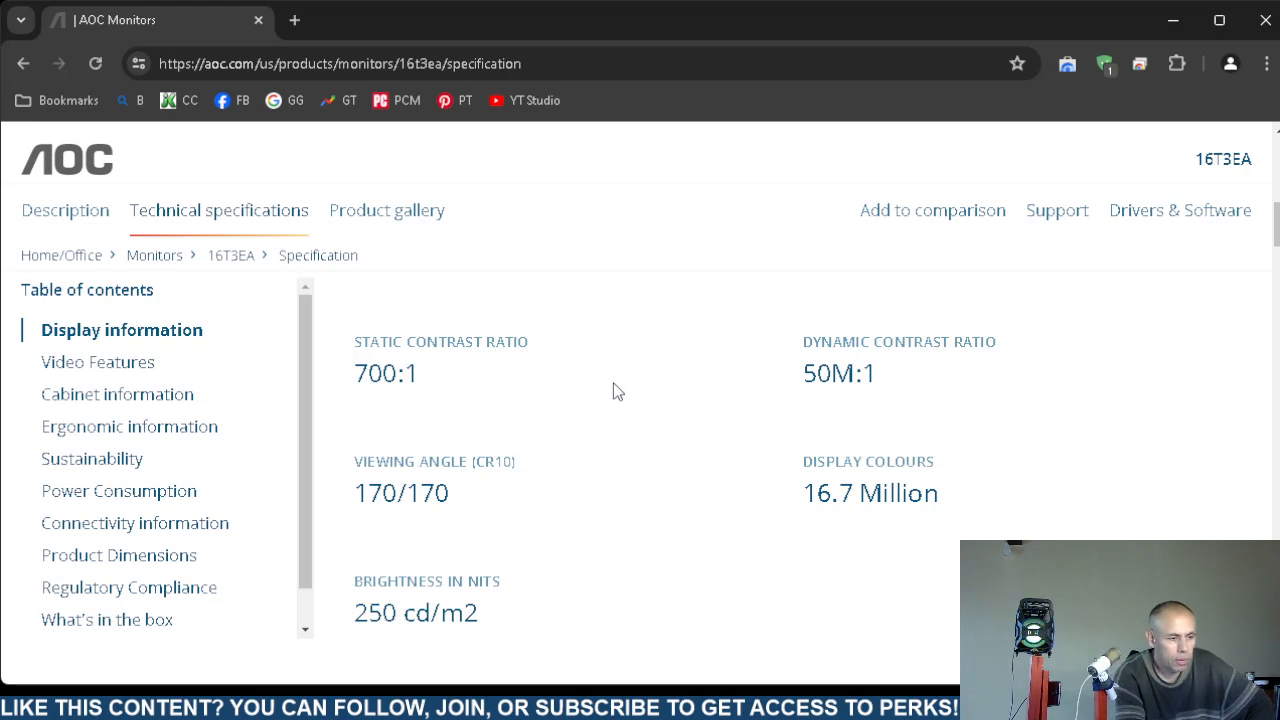
pyautogui.scroll(-3)
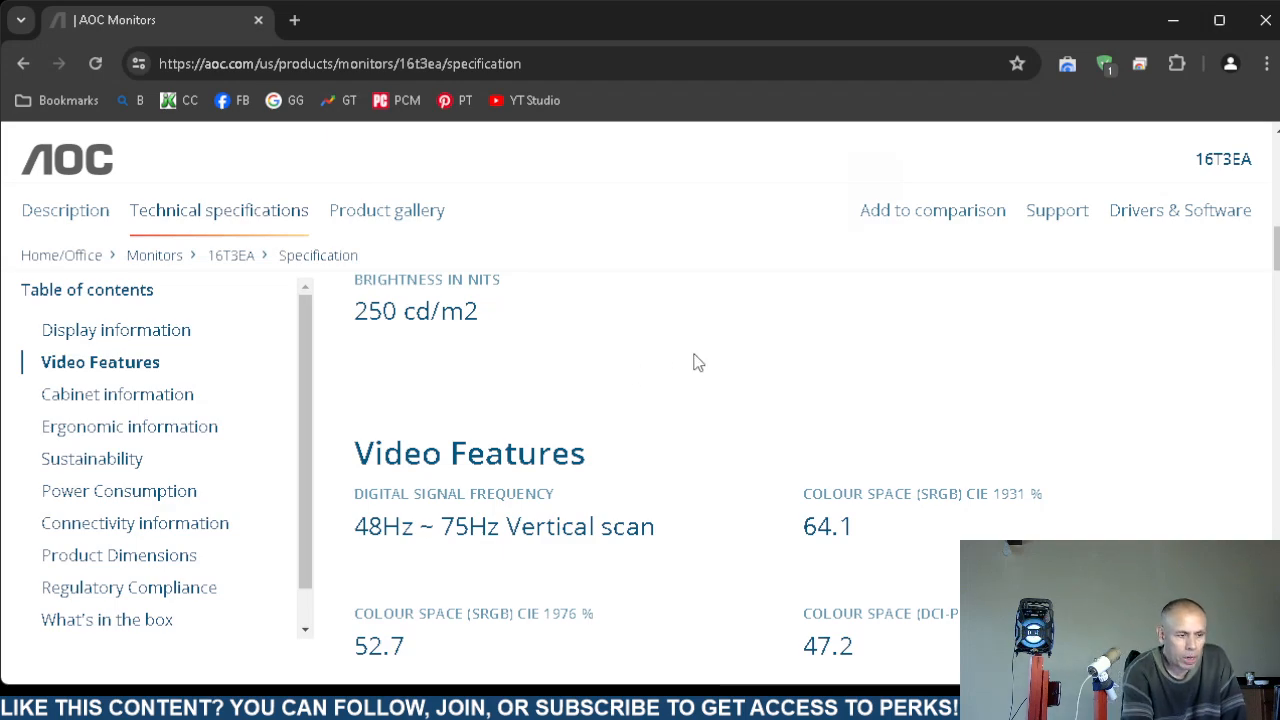
# Scroll through colour-space values and flicker-free to Cabinet information with SNB black bezel
pyautogui.scroll(-3)
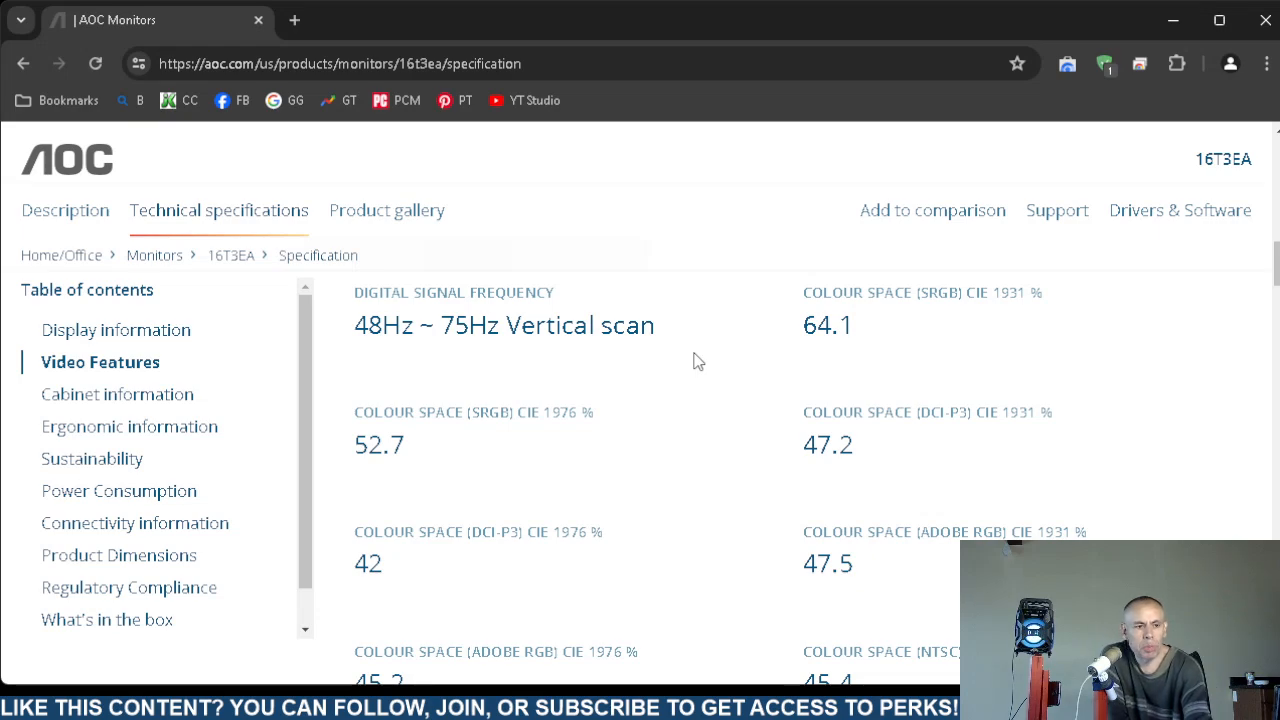
pyautogui.moveTo(693, 420)
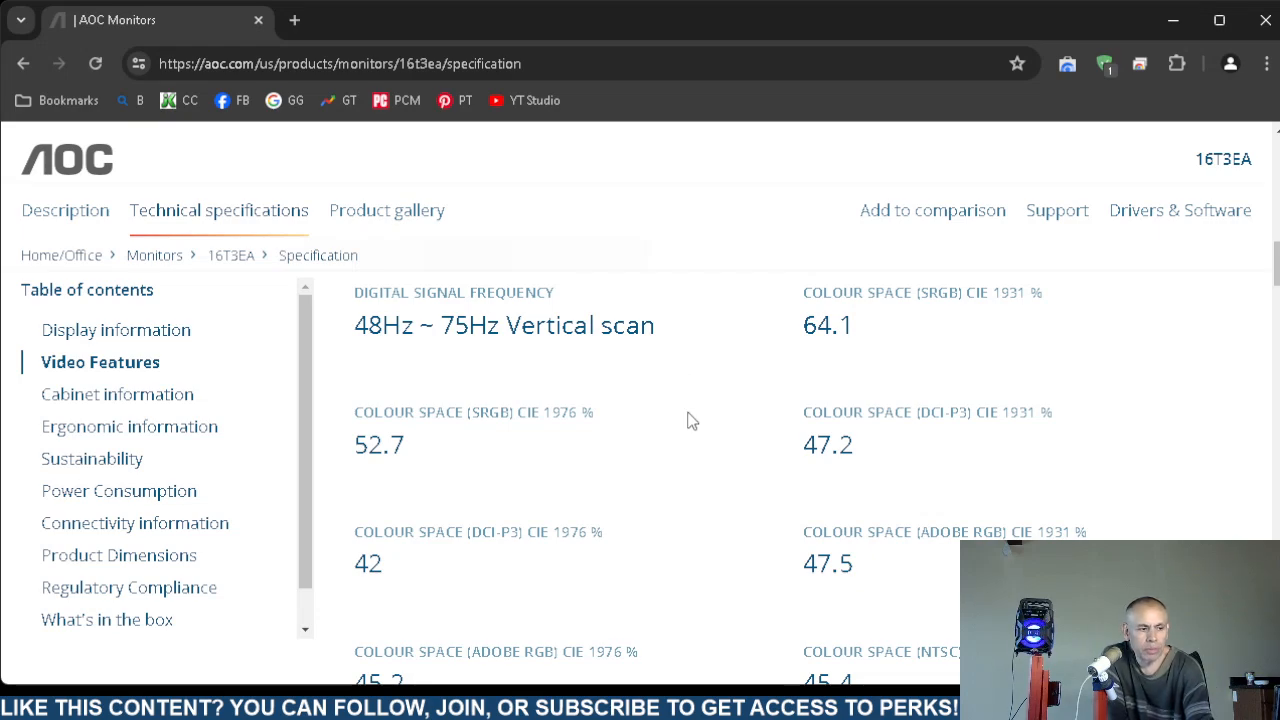
pyautogui.scroll(-3)
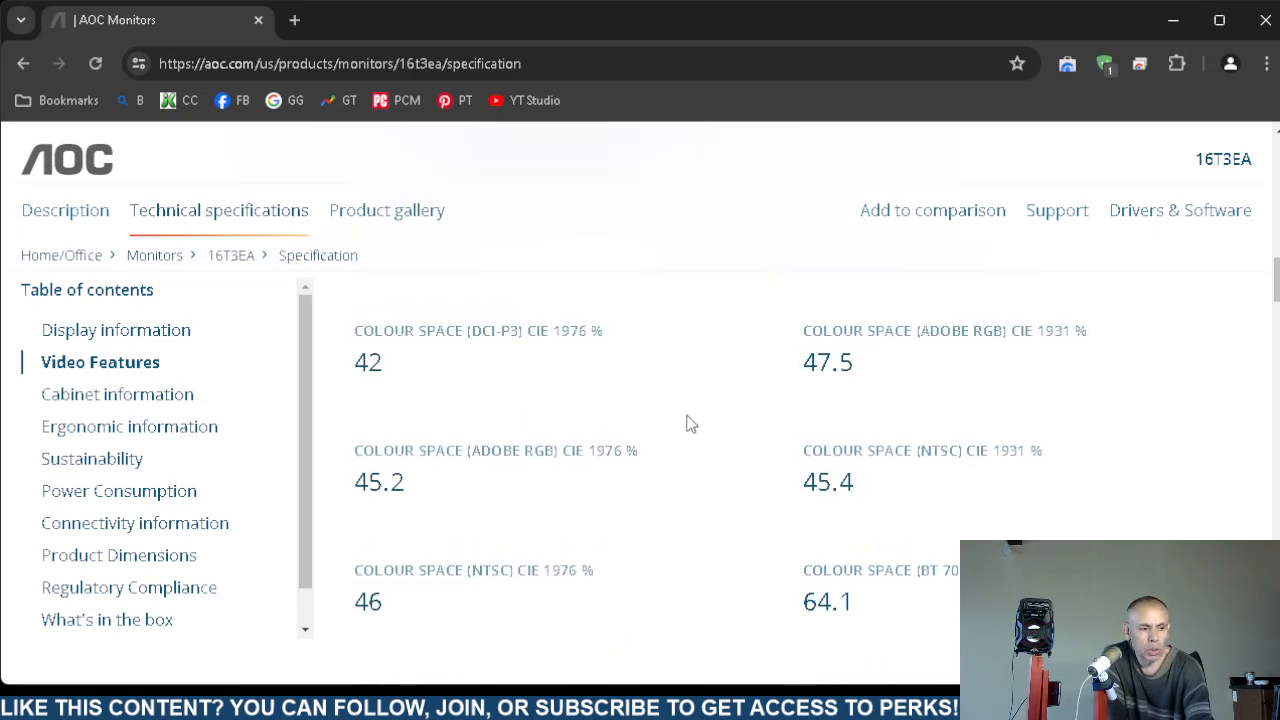
pyautogui.scroll(-3)
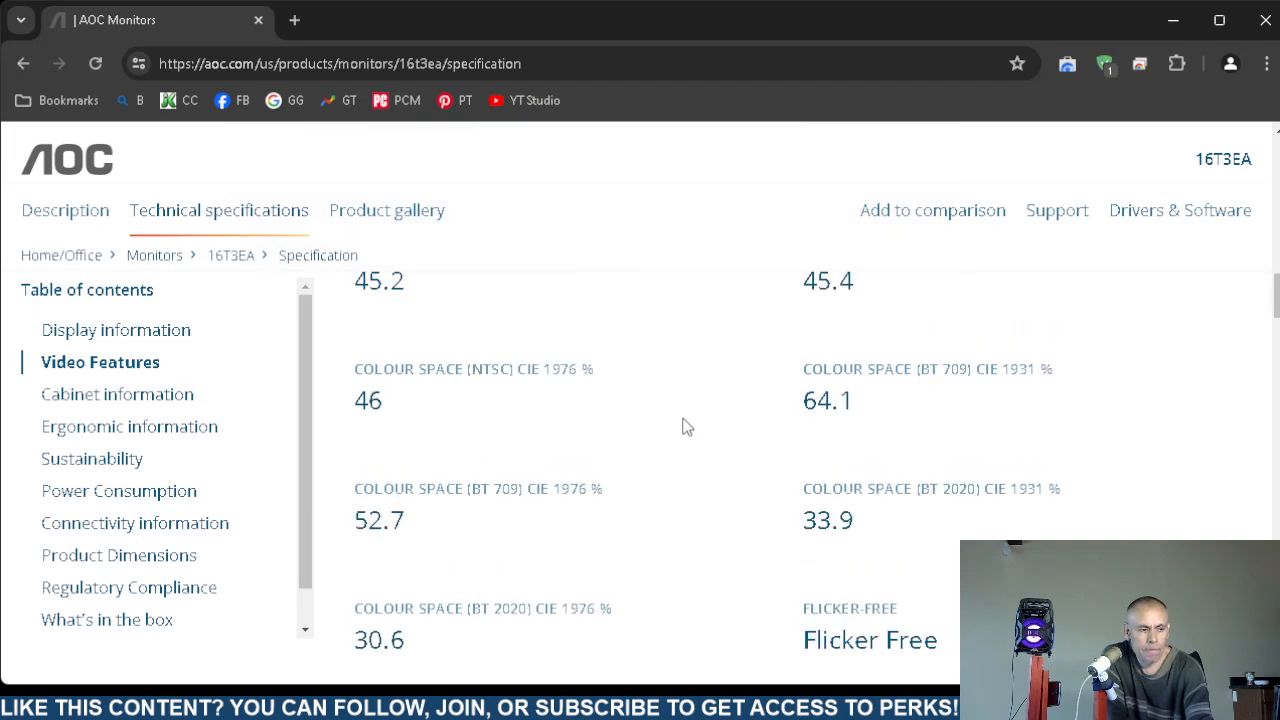
pyautogui.scroll(-3)
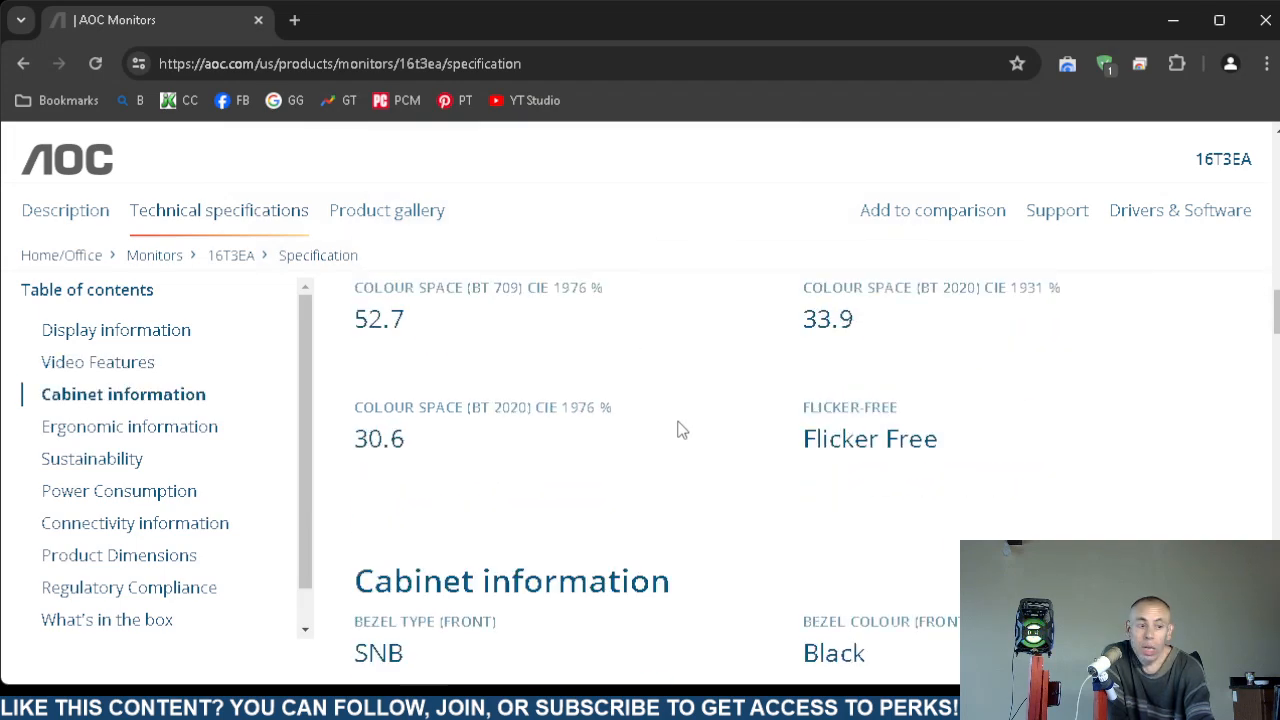
pyautogui.moveTo(653, 456)
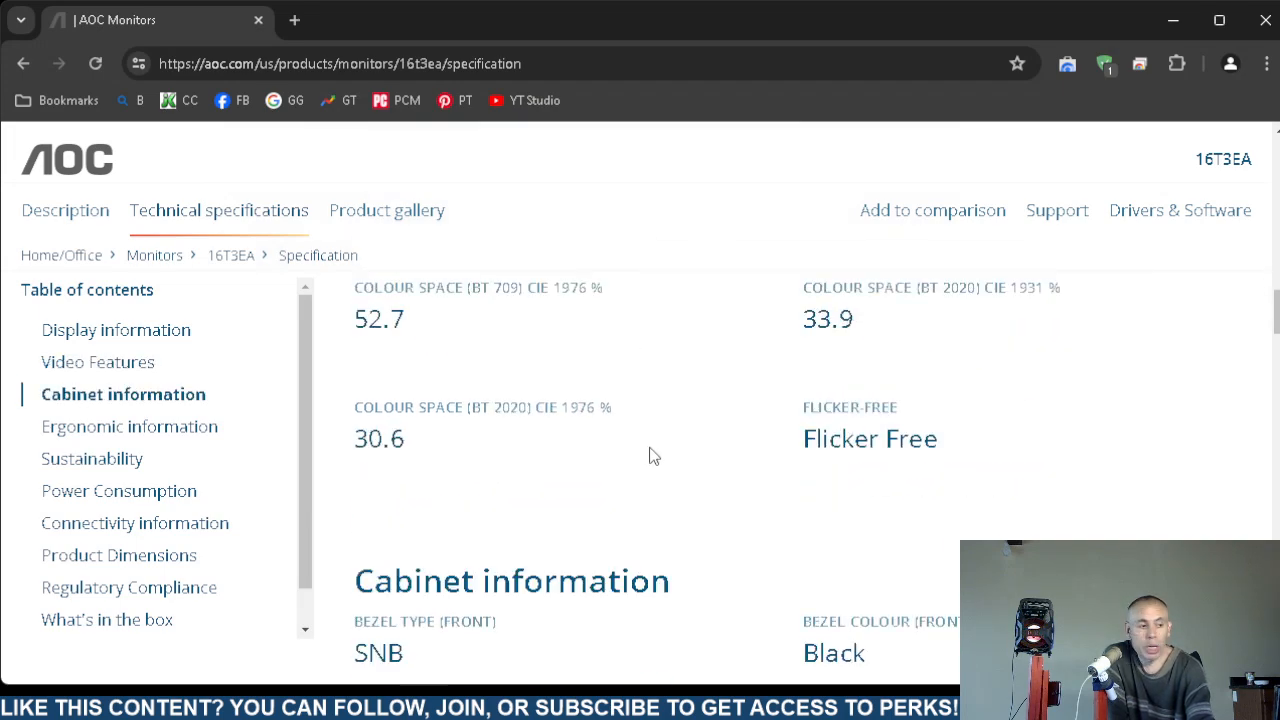
# Scroll past the 75x75/100x100 VESA mount to Ergonomic information with 5/25 tilt
pyautogui.scroll(-3)
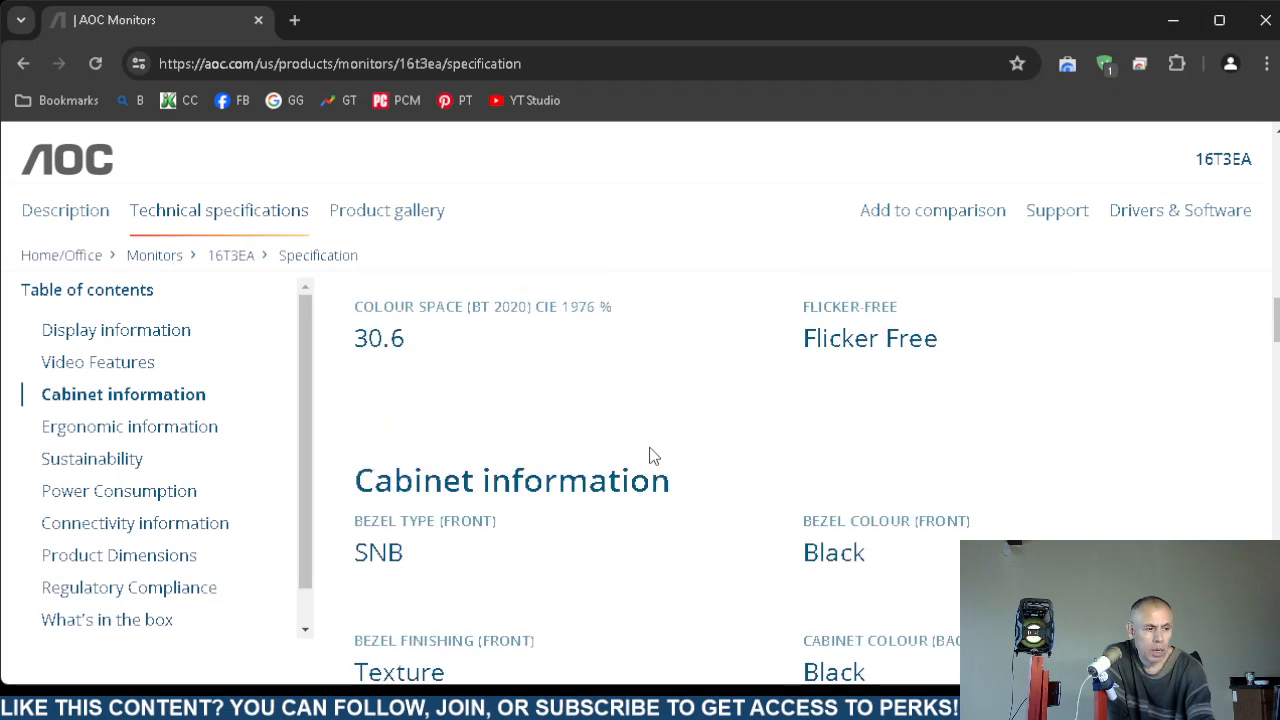
pyautogui.scroll(-3)
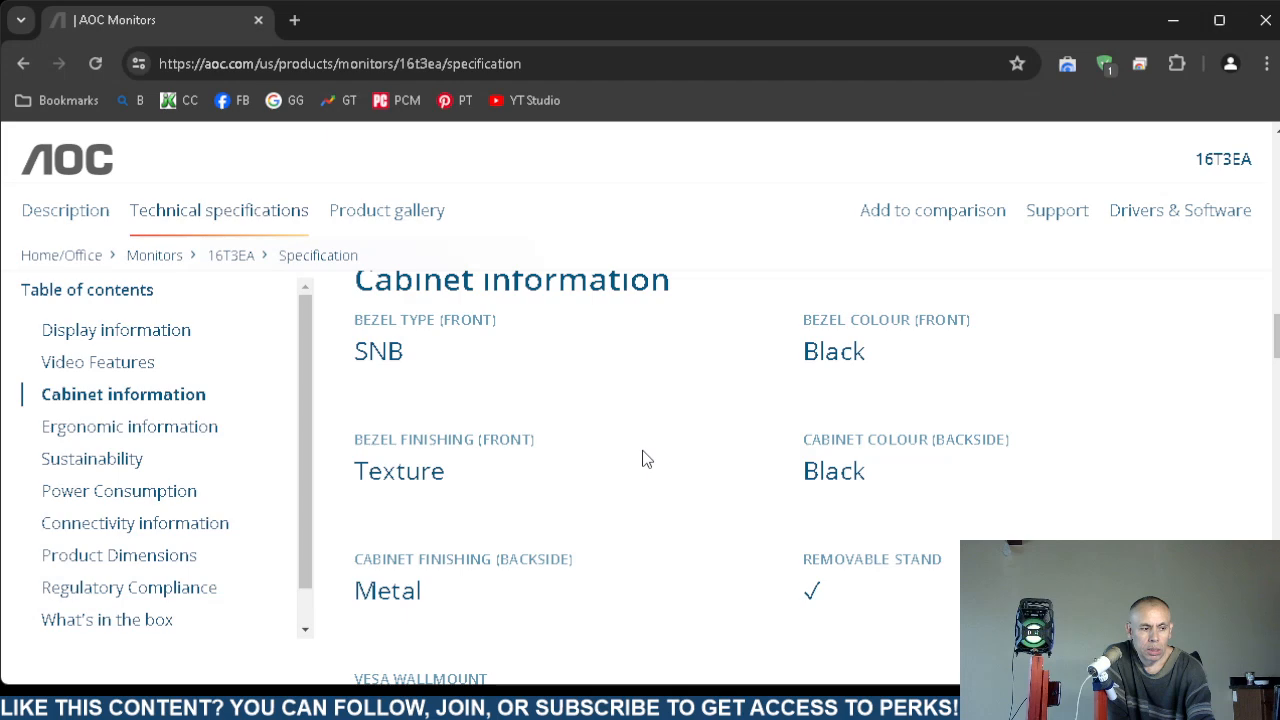
pyautogui.scroll(-3)
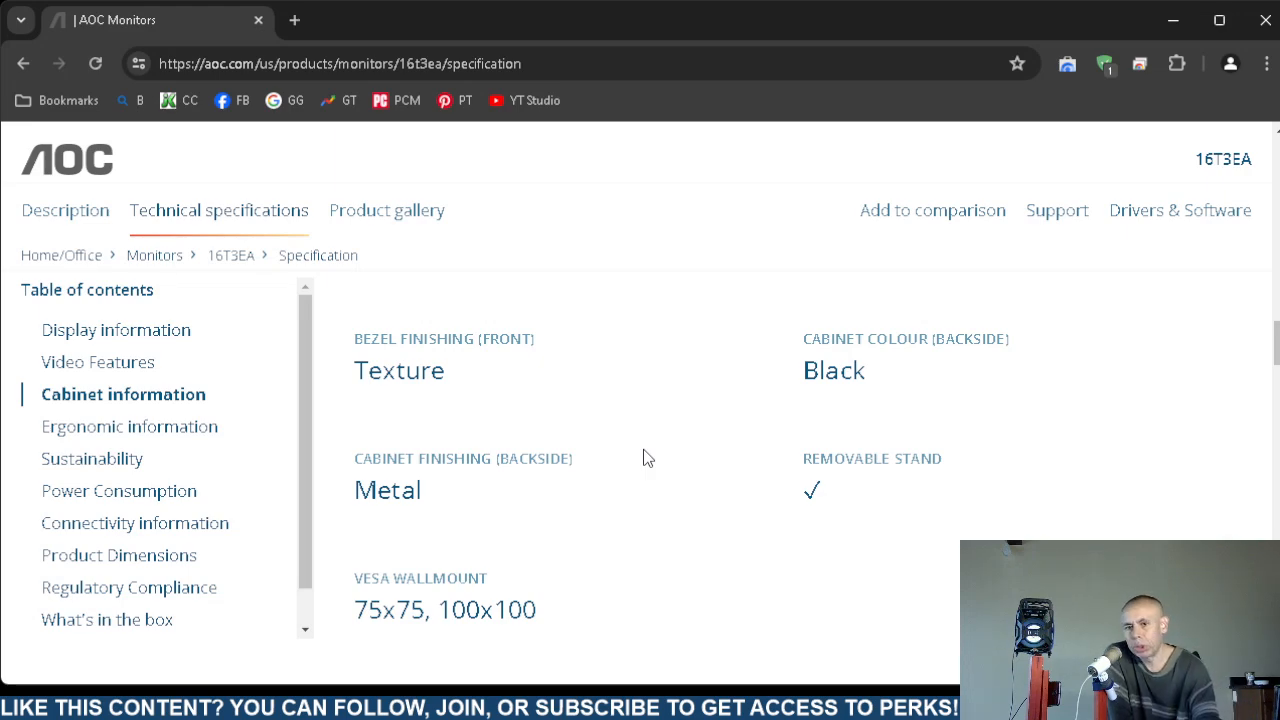
pyautogui.moveTo(603, 453)
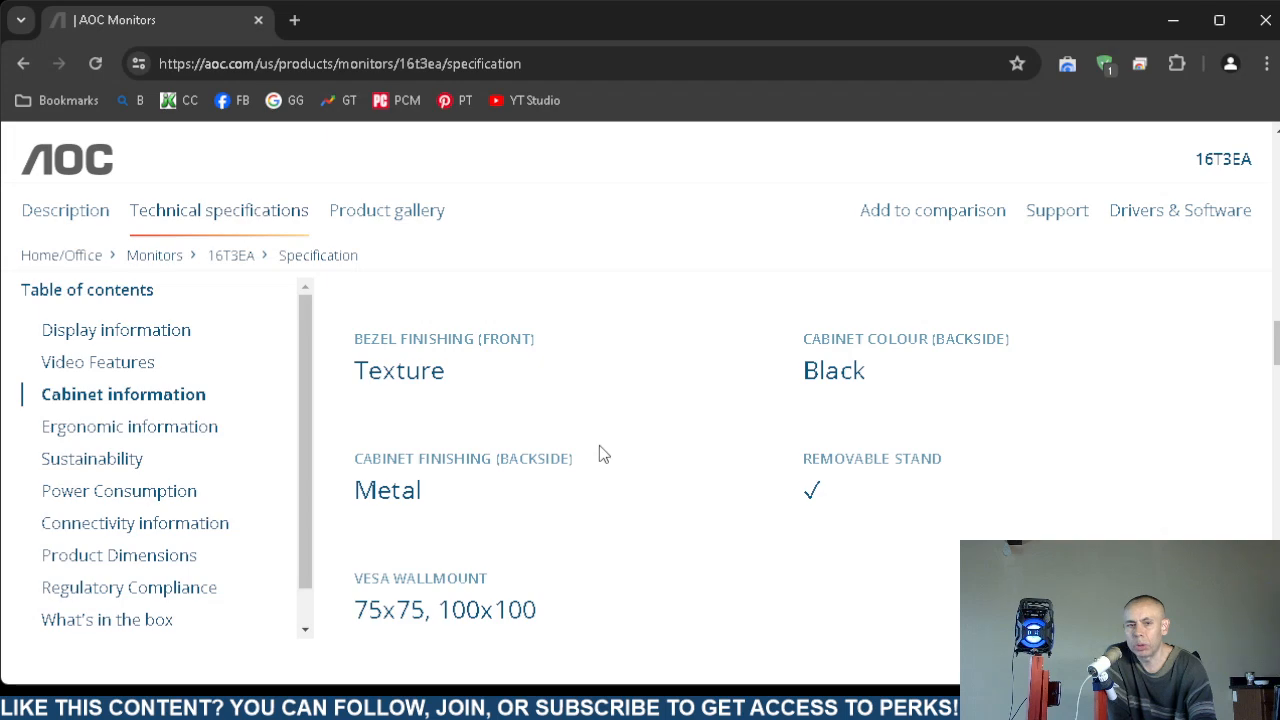
pyautogui.moveTo(669, 443)
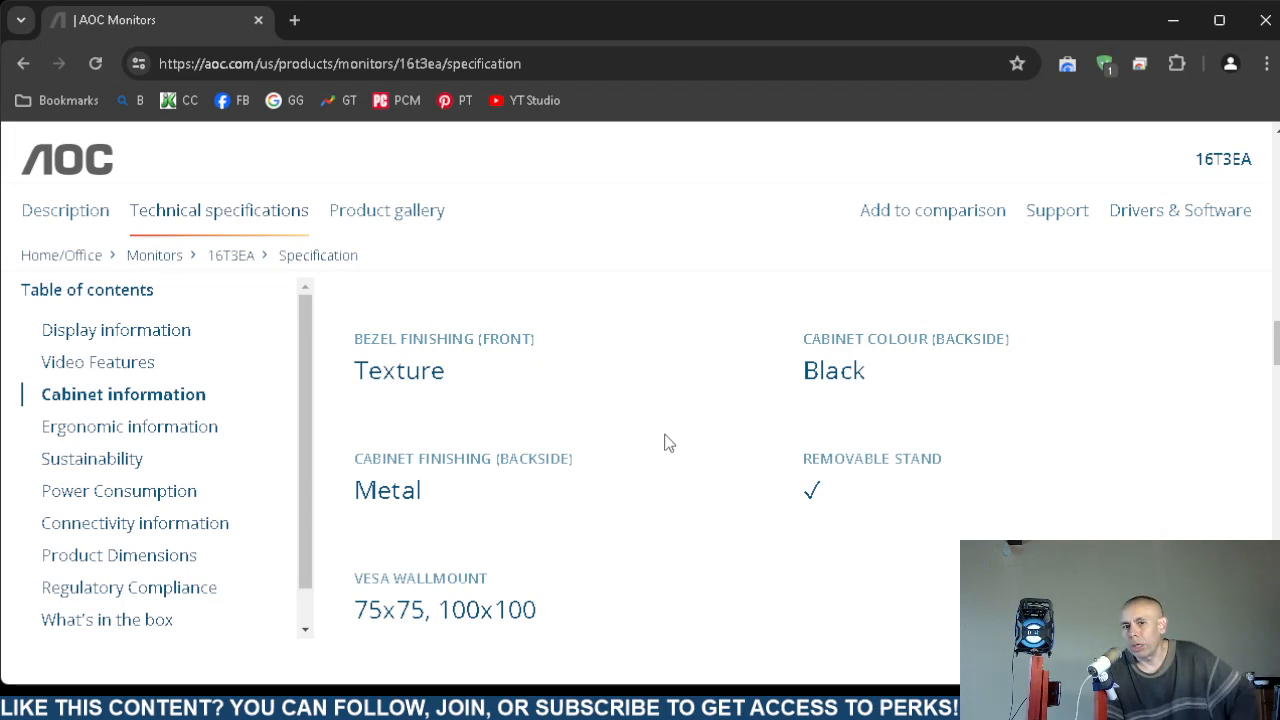
pyautogui.scroll(-3)
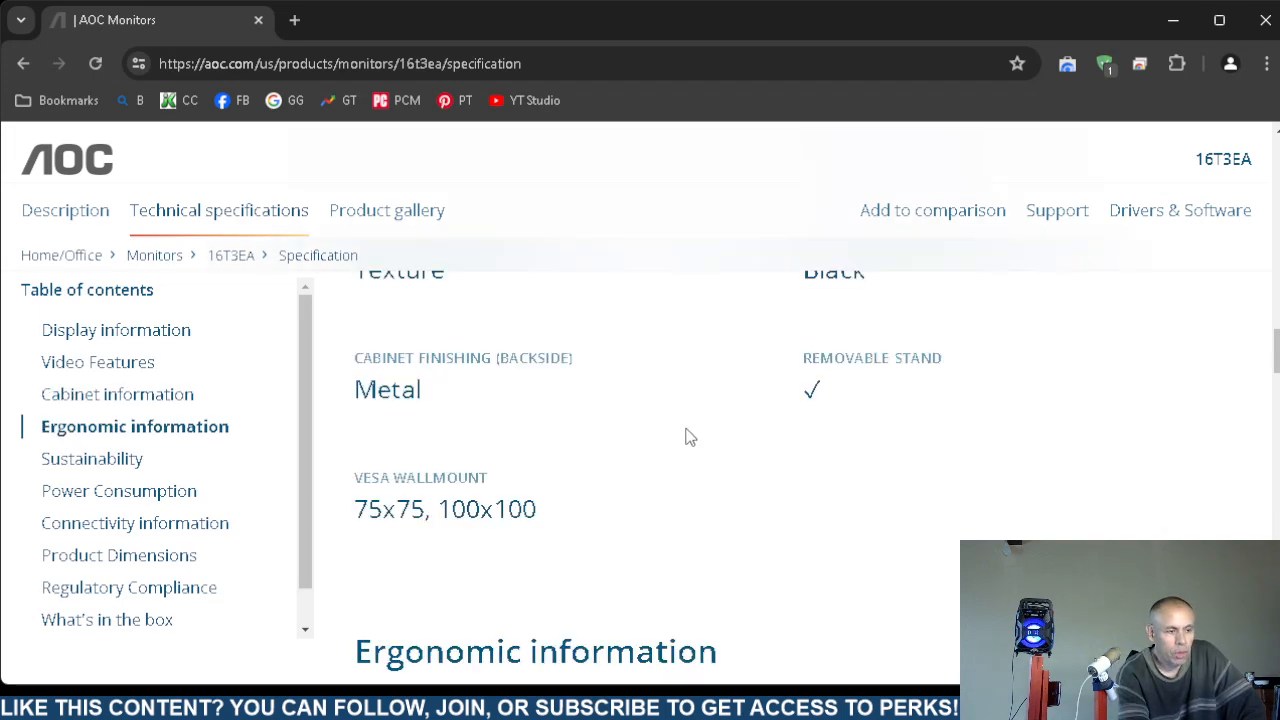
pyautogui.scroll(-3)
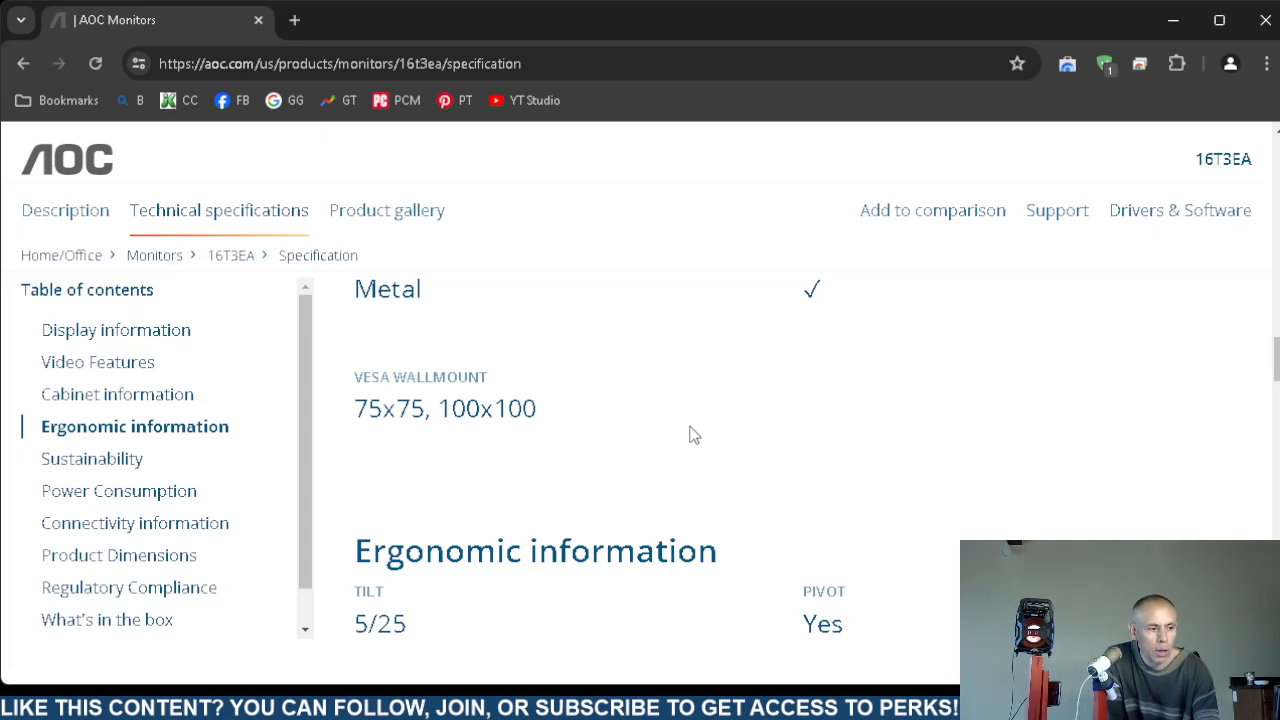
pyautogui.moveTo(731, 422)
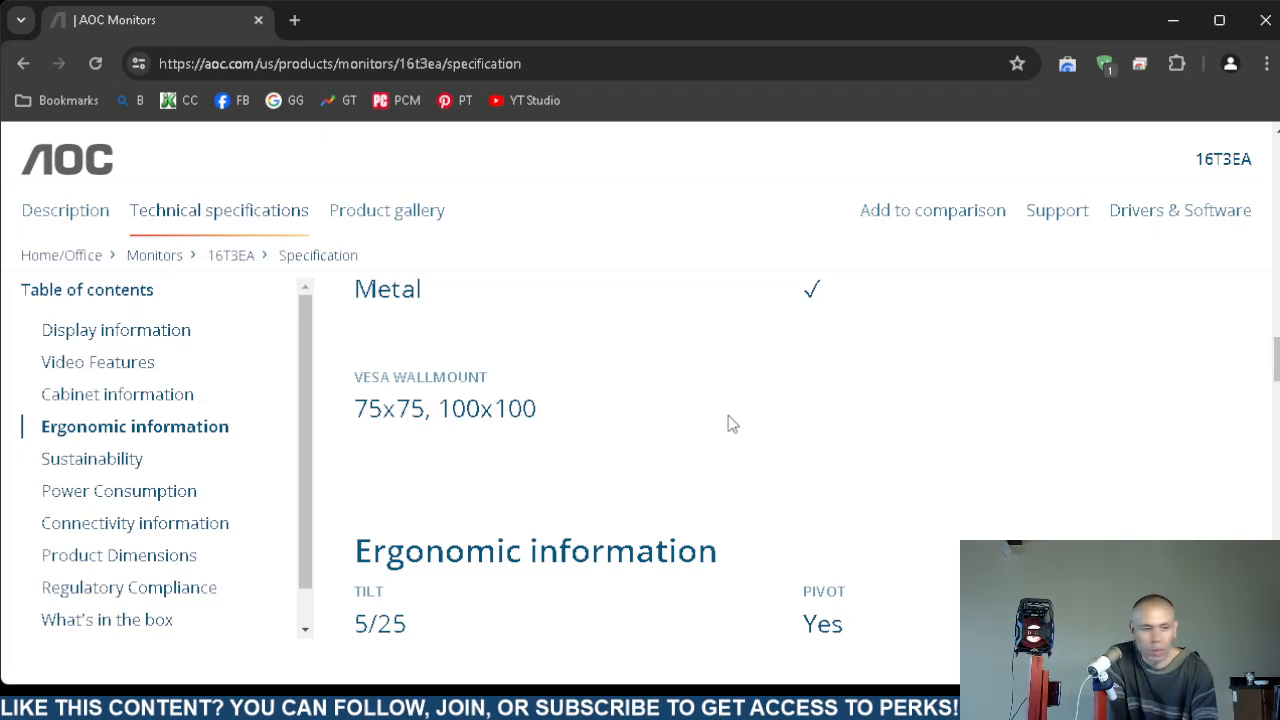
# Scroll past pivot support and Sustainability values, including 100% recyclable packaging, to Power Consumption
pyautogui.scroll(-3)
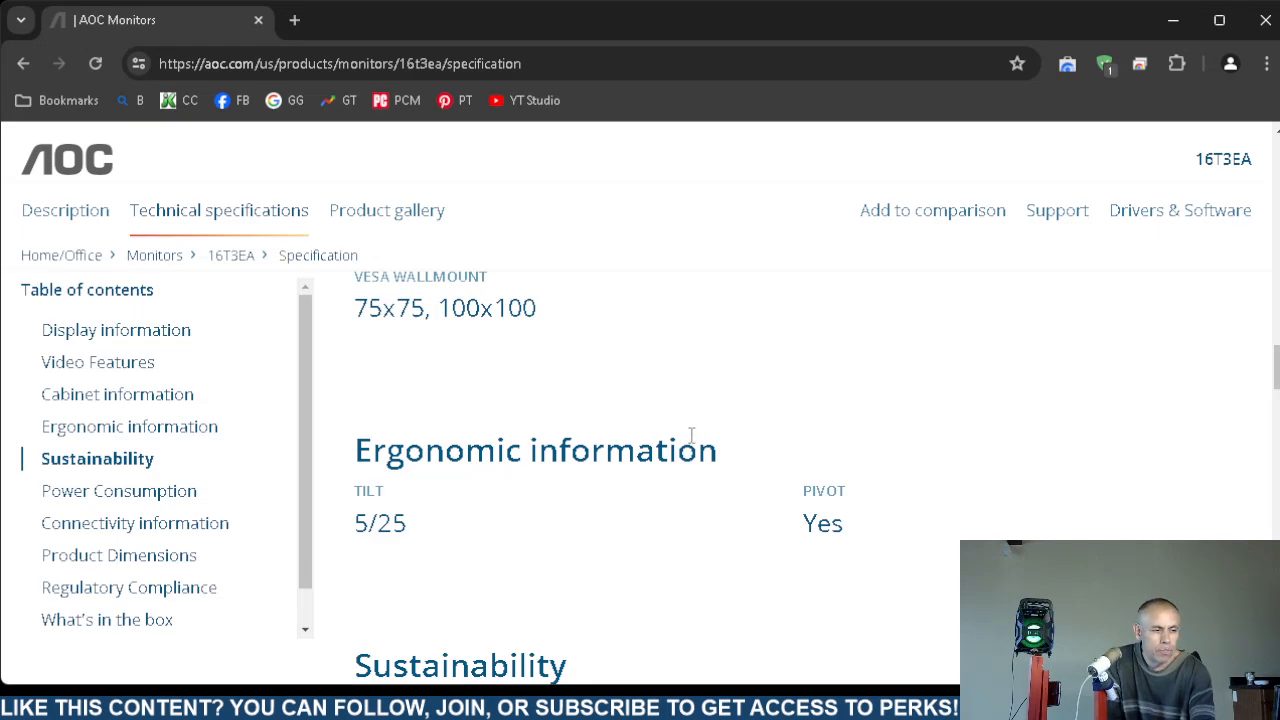
pyautogui.scroll(-3)
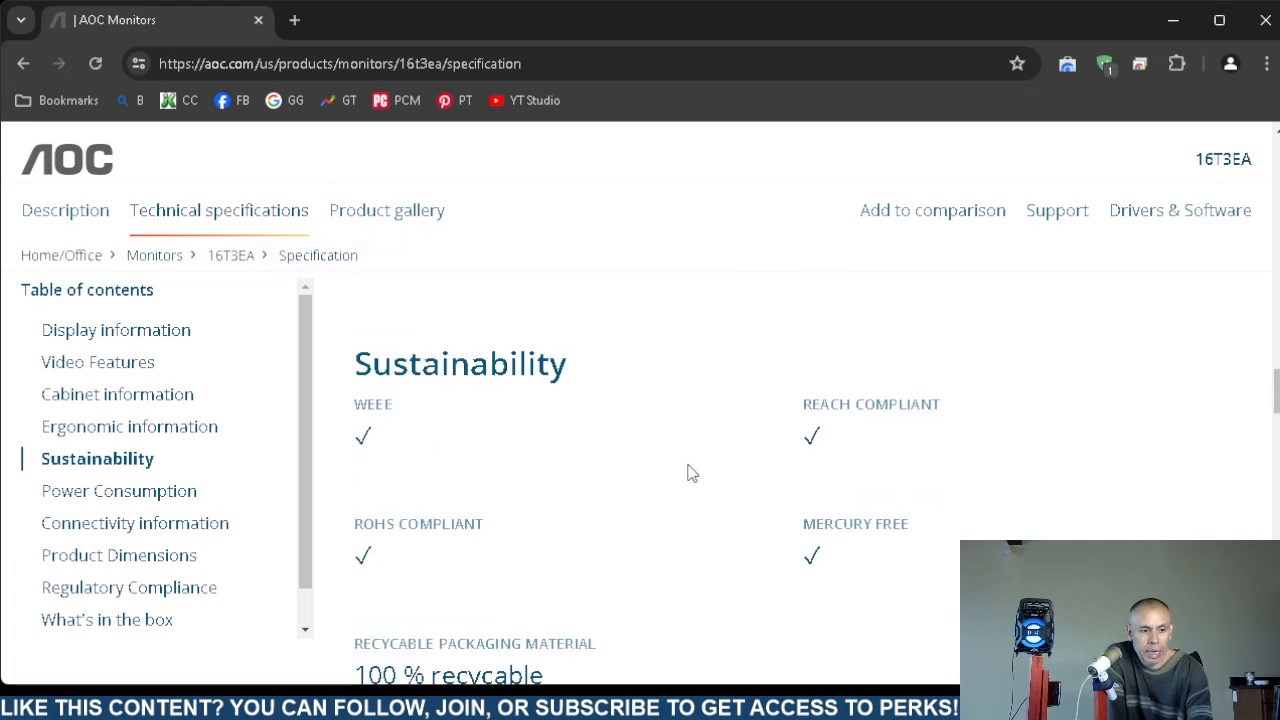
pyautogui.scroll(-3)
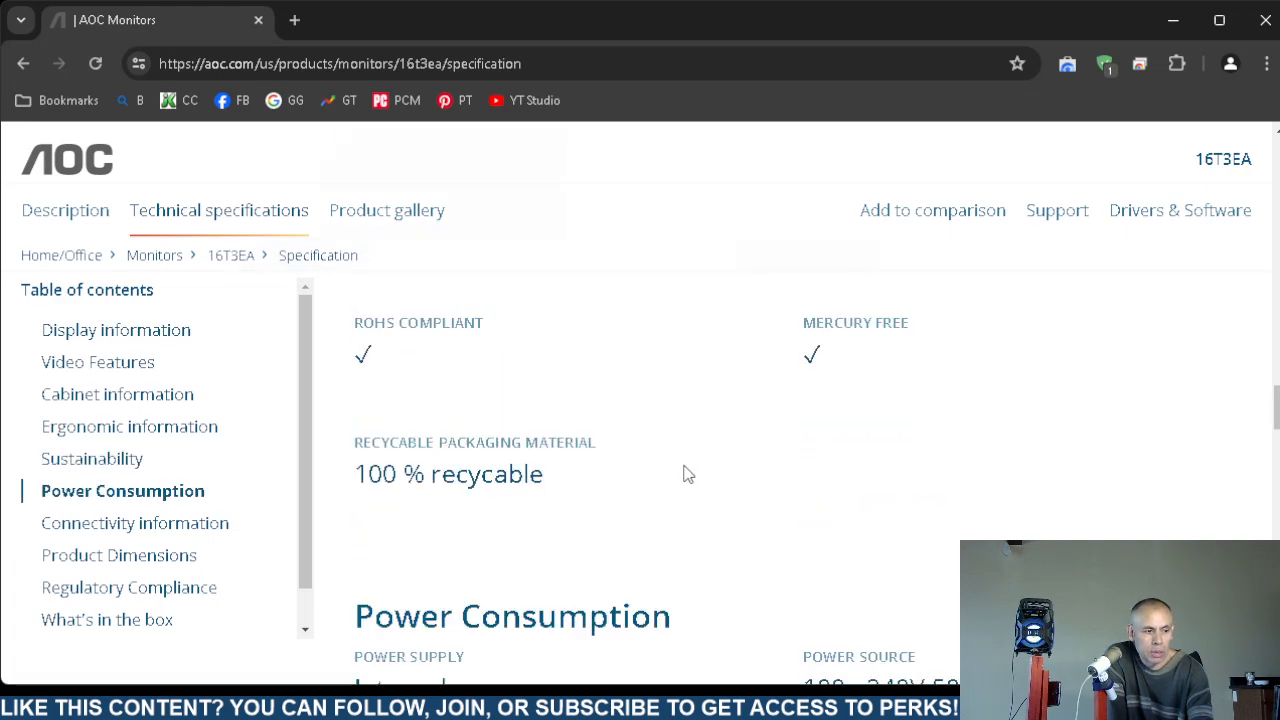
# Scroll through the 100–240V internal supply, 8/7/0.5/0.3 W figures and energy class E
pyautogui.scroll(-3)
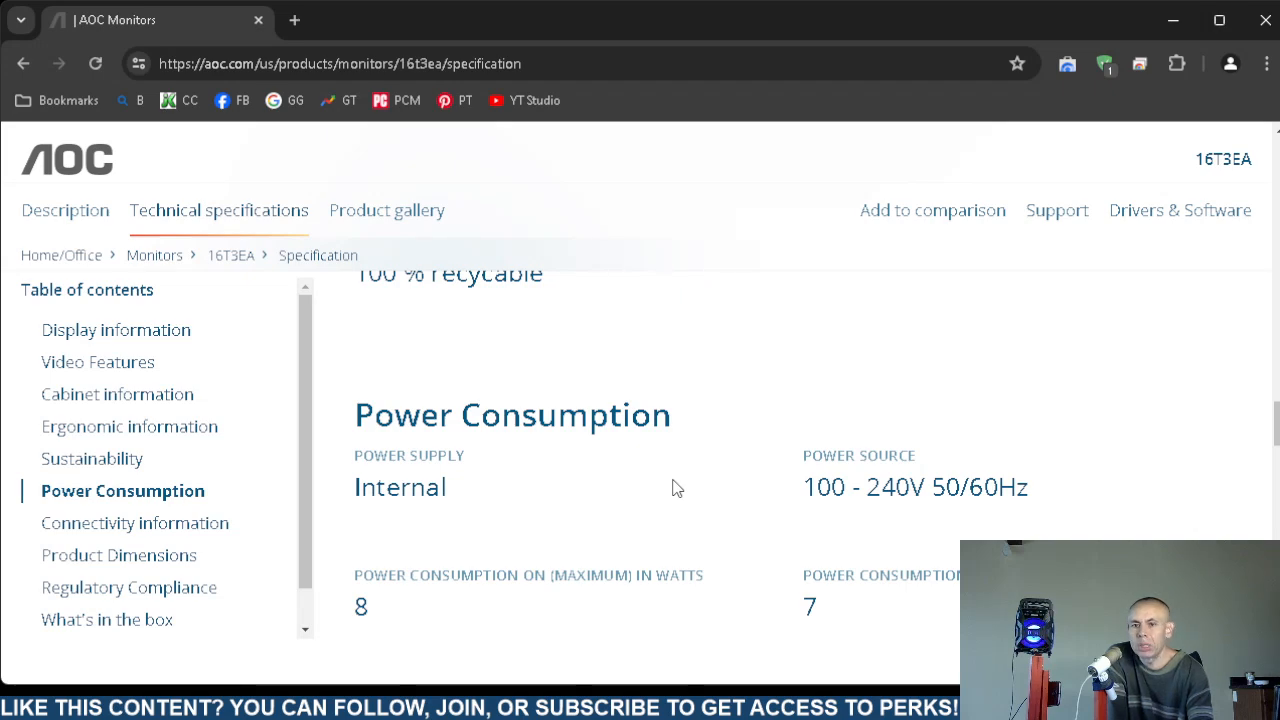
pyautogui.scroll(-3)
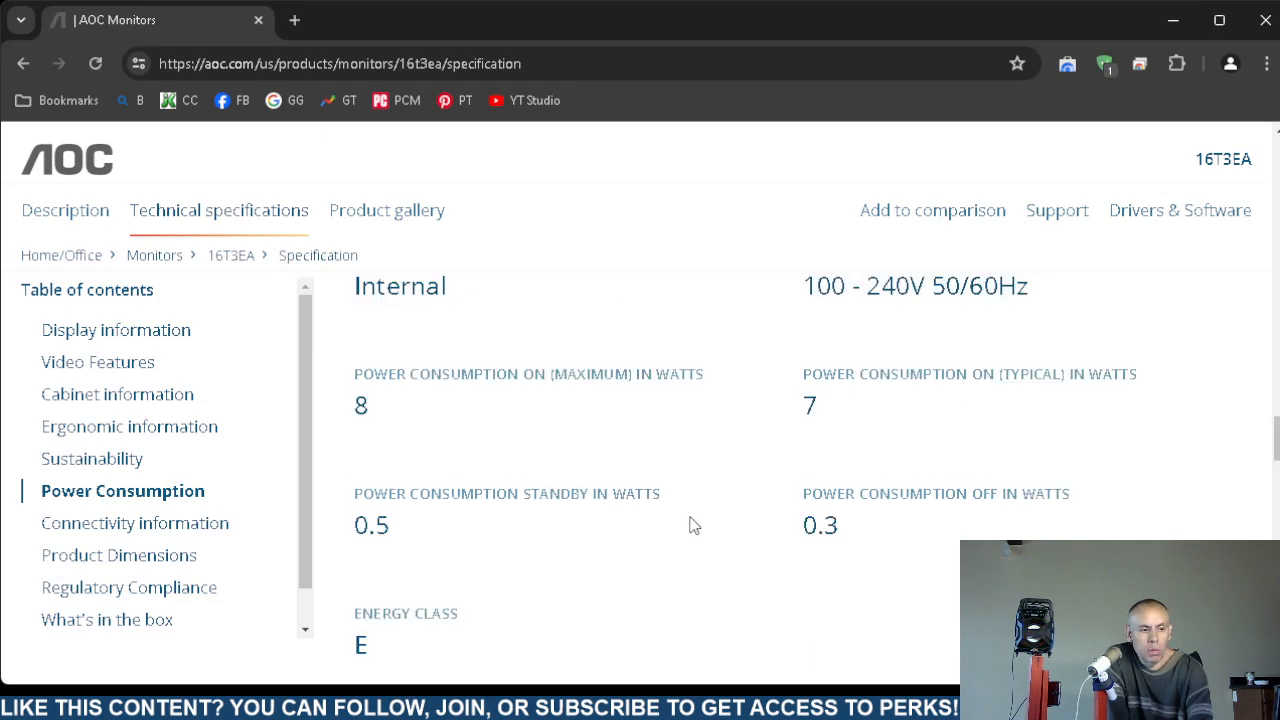
pyautogui.scroll(-3)
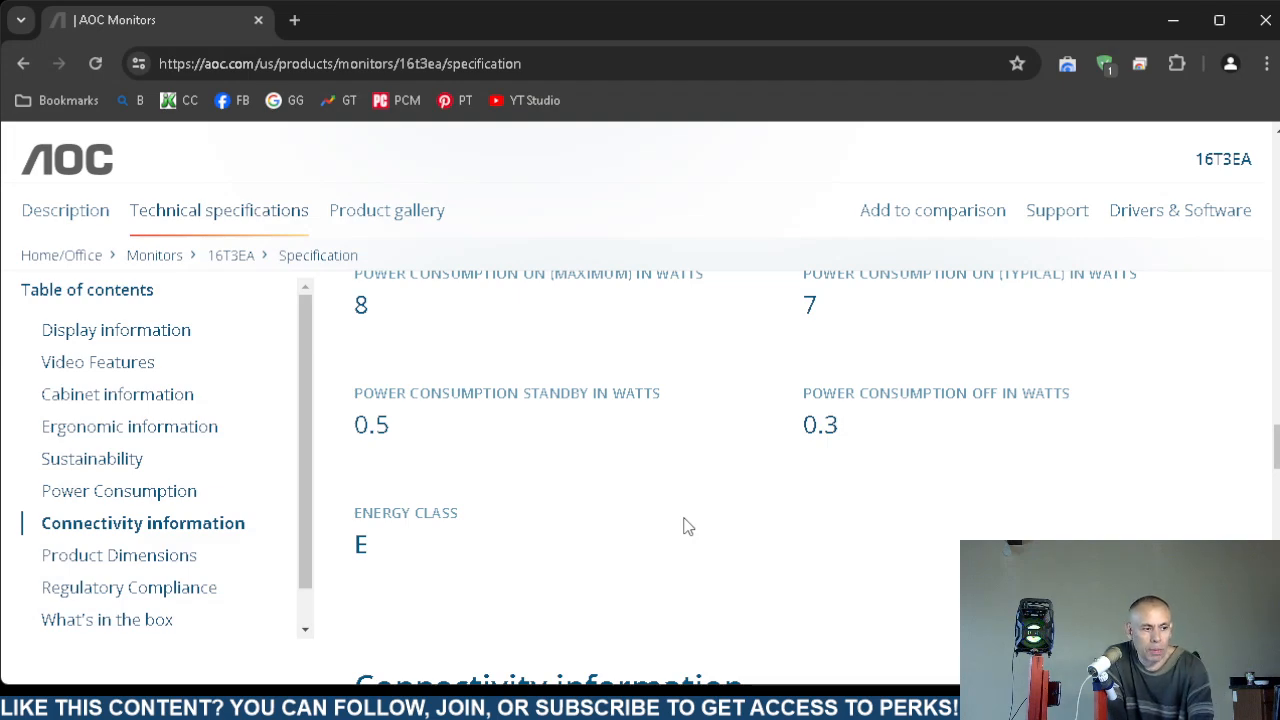
# Scroll to USB-C 3.2 and 3.5mm headphone out, with Product Dimensions 363.7x229.3x12.5 below
pyautogui.scroll(-3)
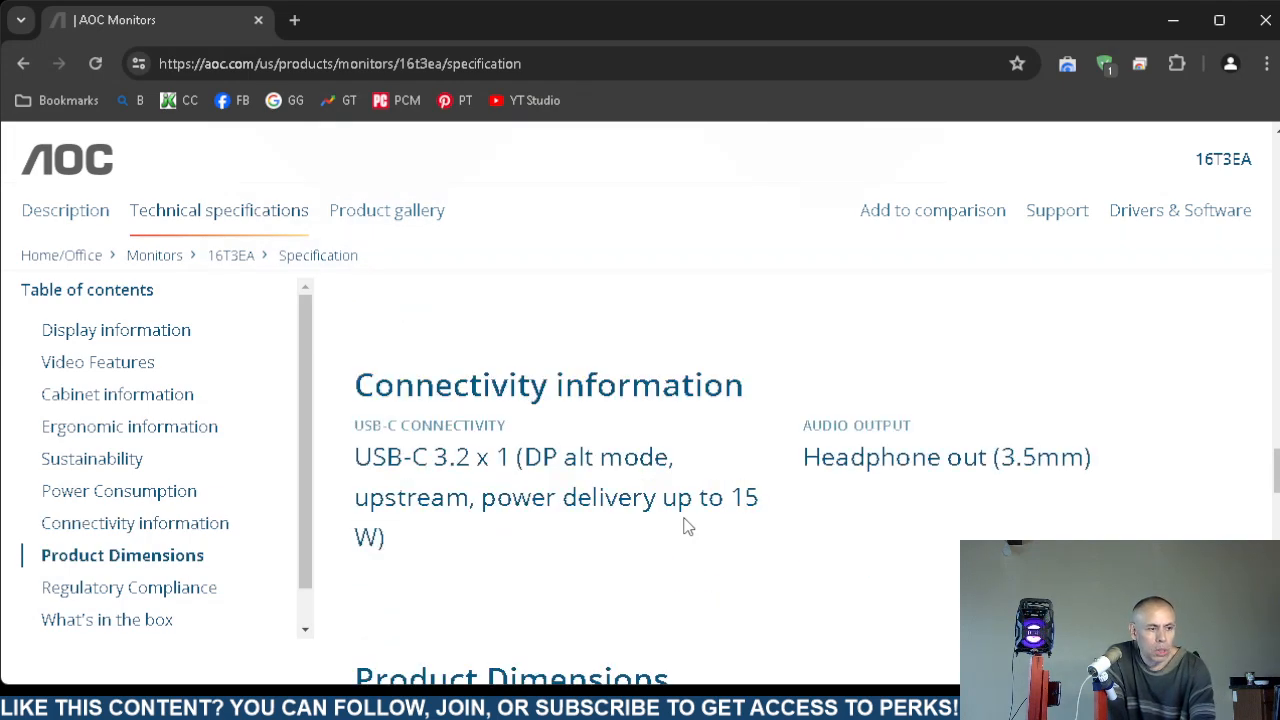
pyautogui.scroll(-3)
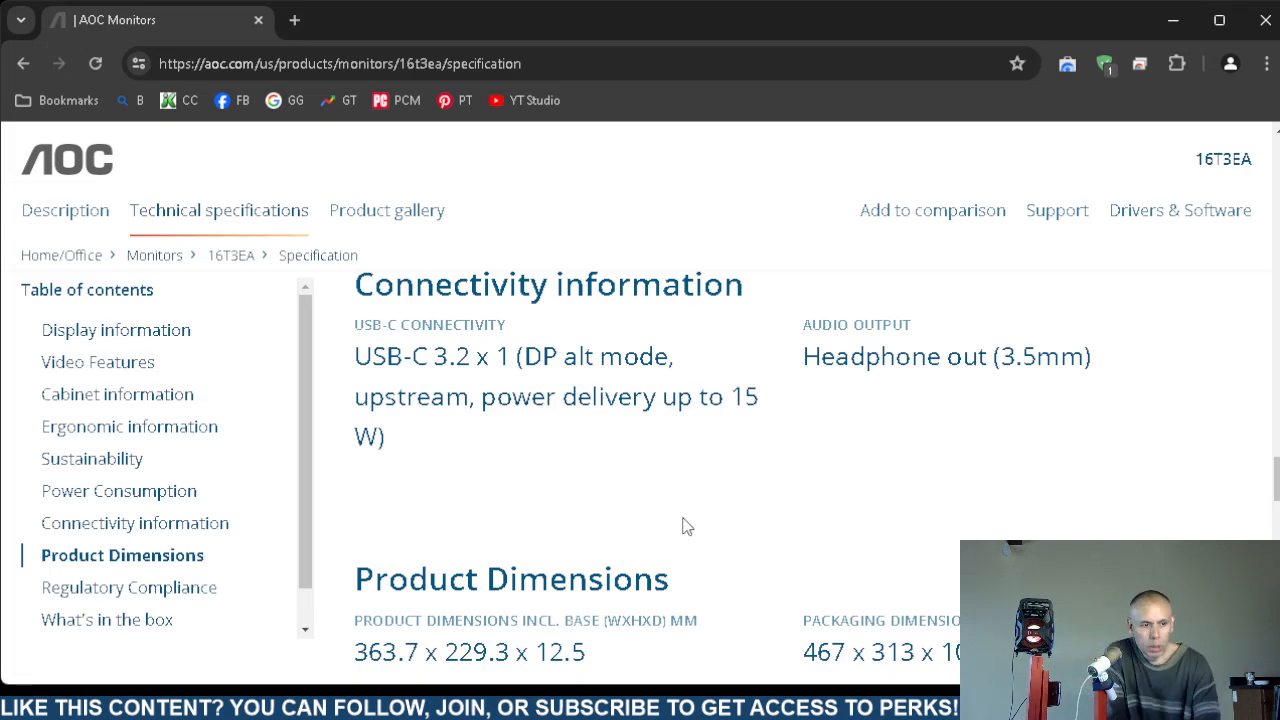
pyautogui.moveTo(665, 531)
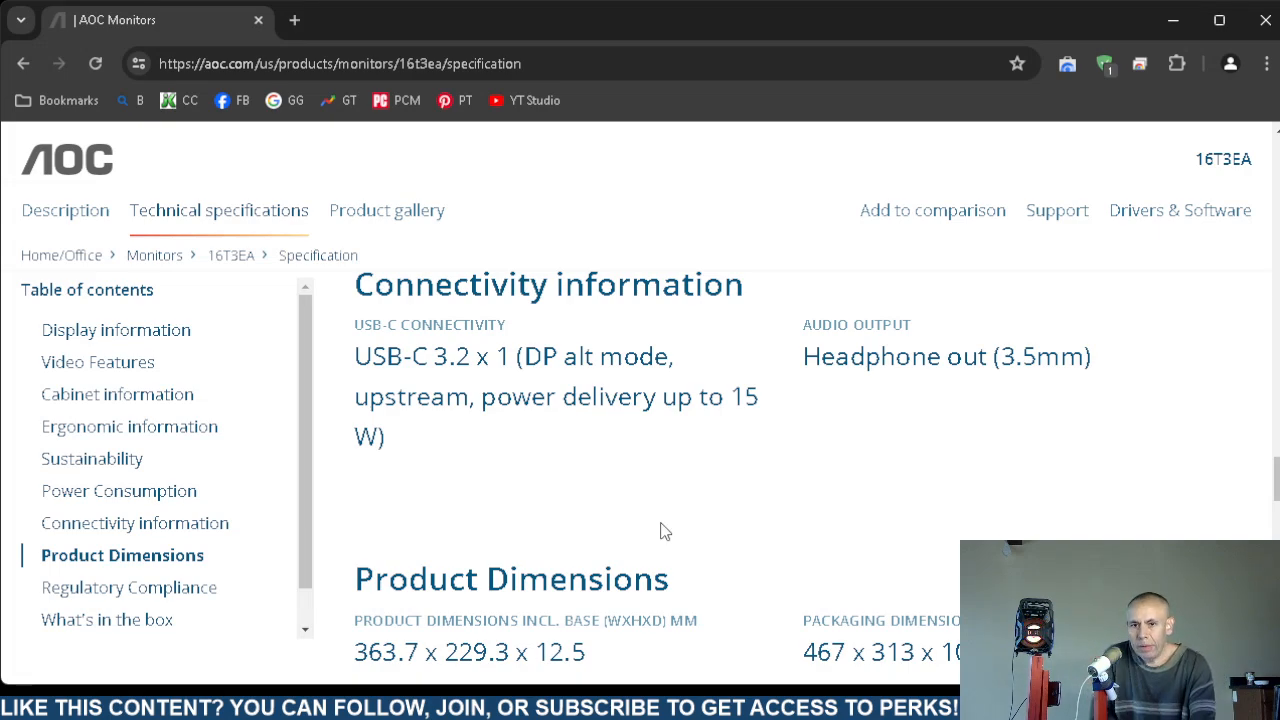
# Scroll past 467x313x102 packaging, 0.83 kg weight and regulatory ticks to What's in the box
pyautogui.scroll(-3)
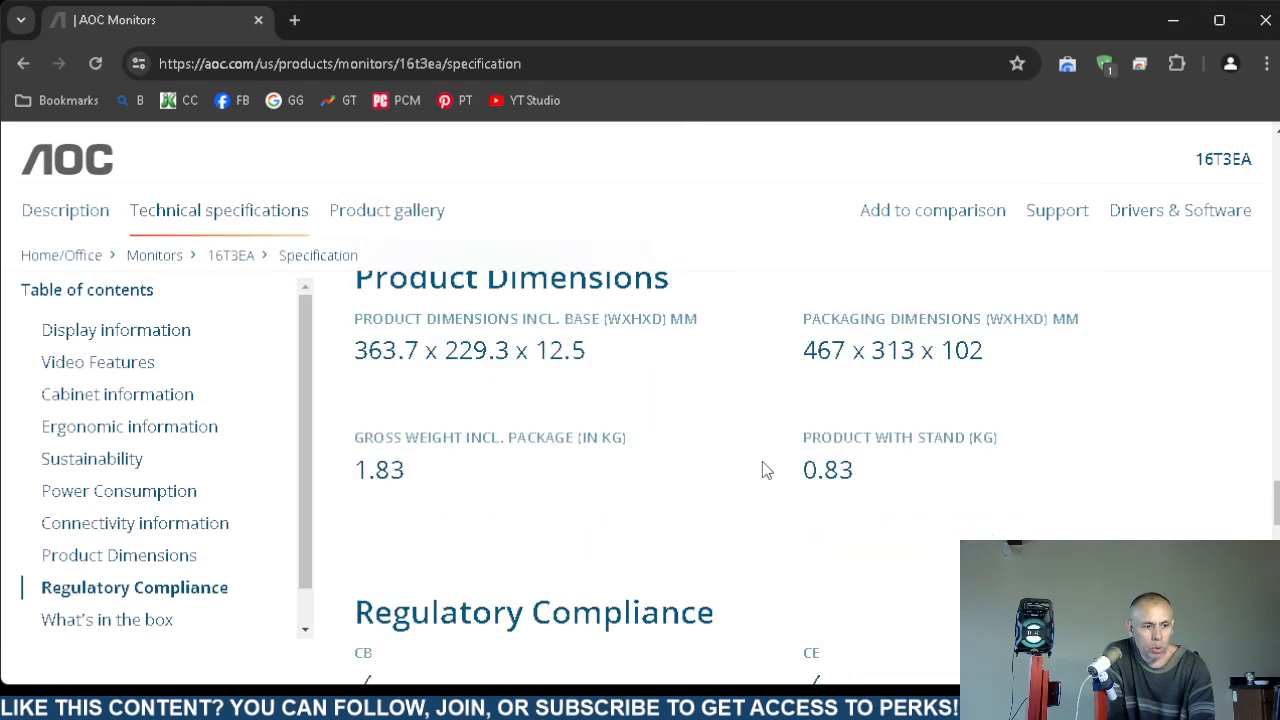
pyautogui.moveTo(795, 504)
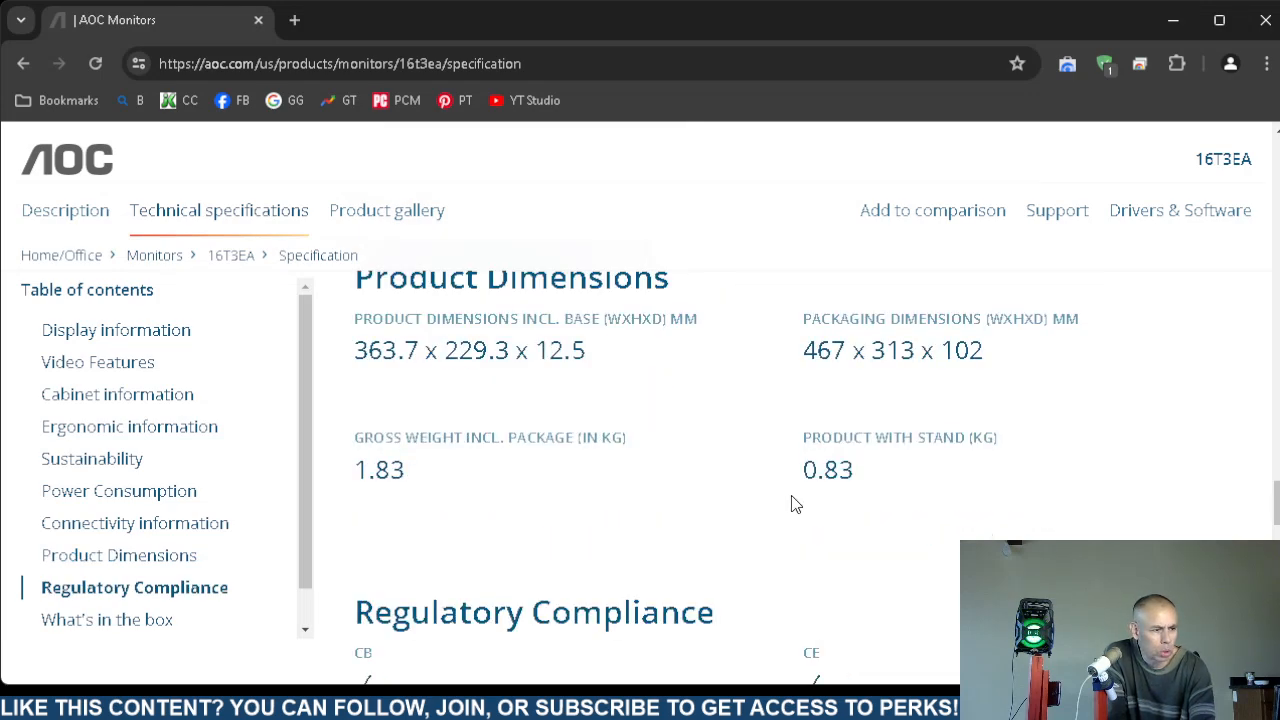
pyautogui.moveTo(773, 524)
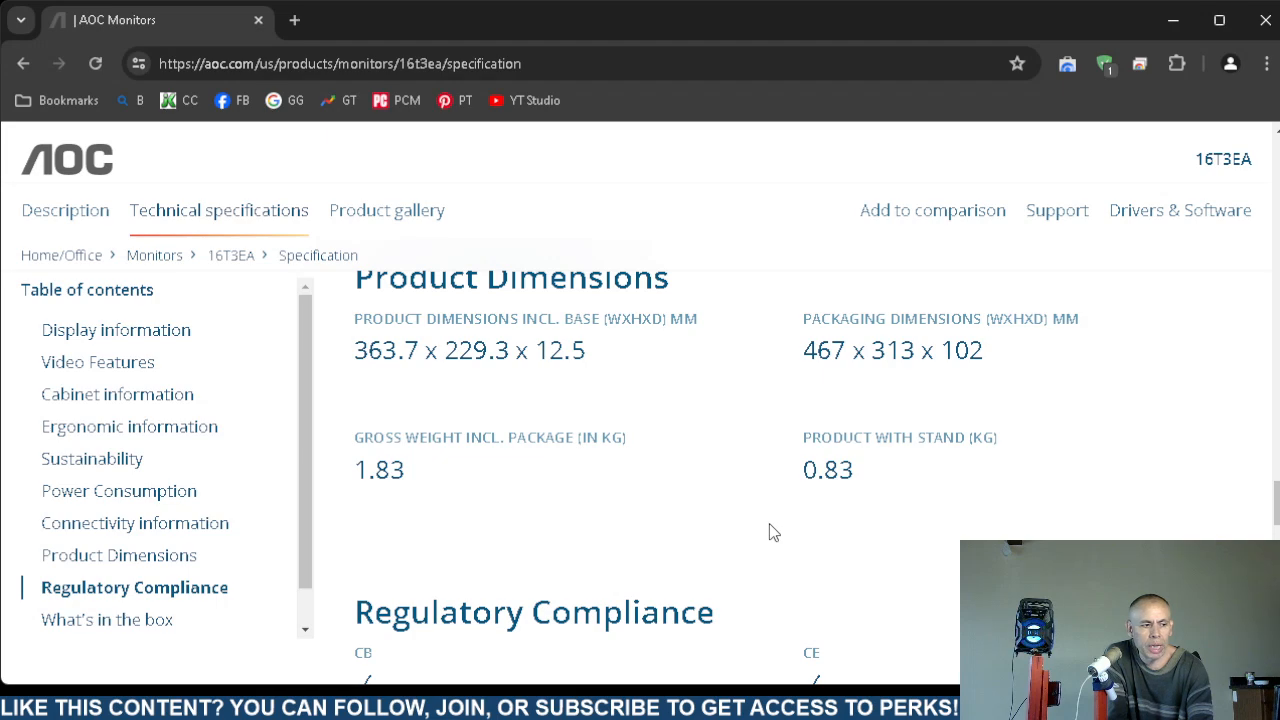
pyautogui.moveTo(787, 541)
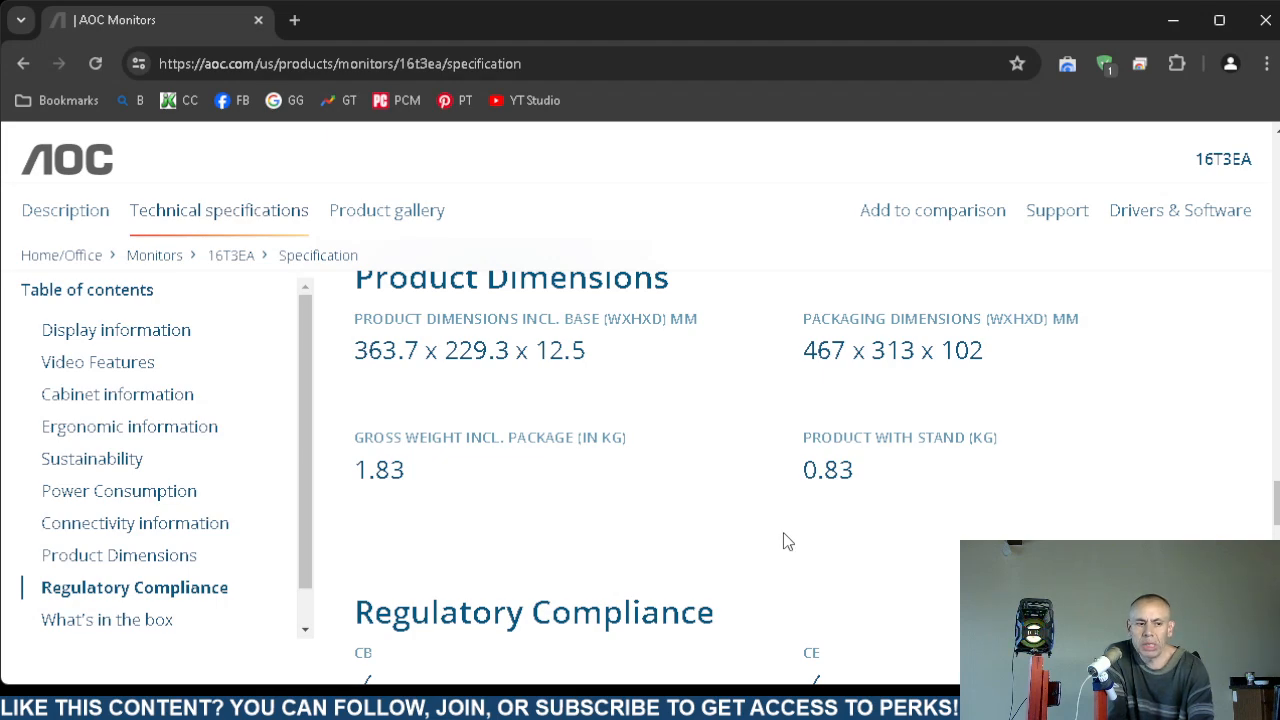
pyautogui.scroll(-3)
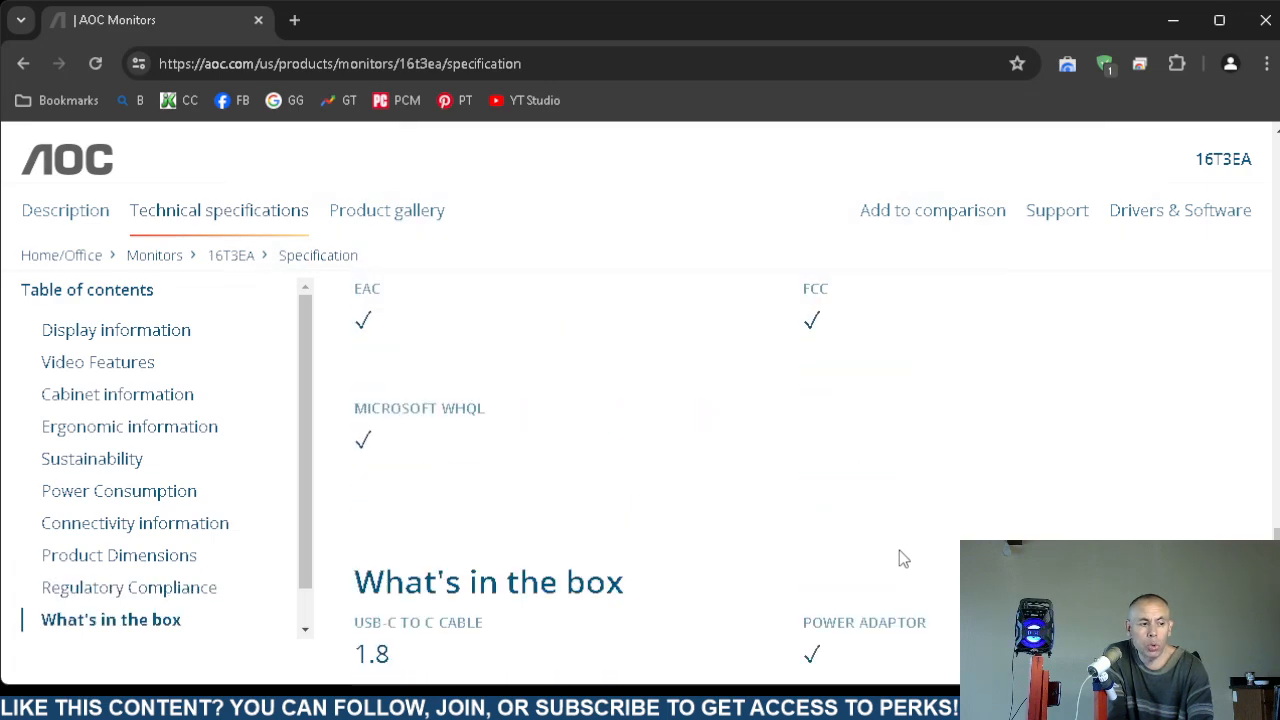
# Review the box contents (USB-C cable, power adaptor, carrying case) and other information, then go back to the 16T3EA page top
pyautogui.scroll(-3)
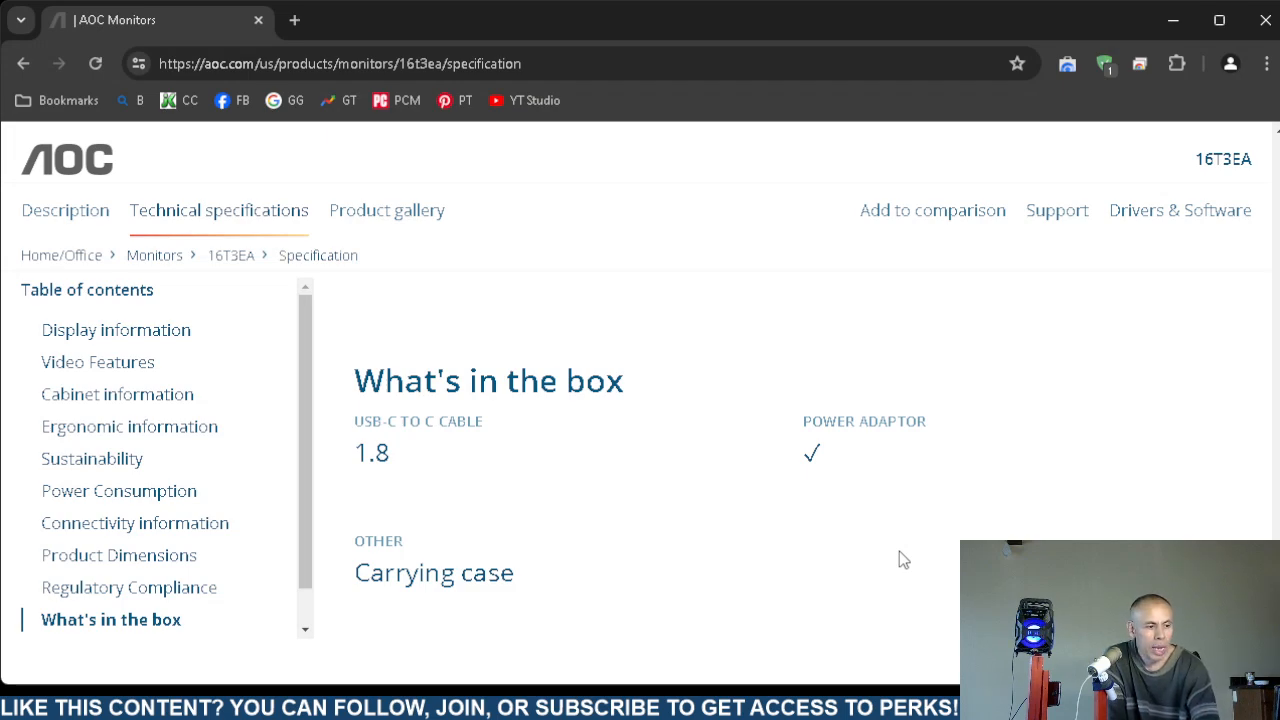
pyautogui.scroll(-3)
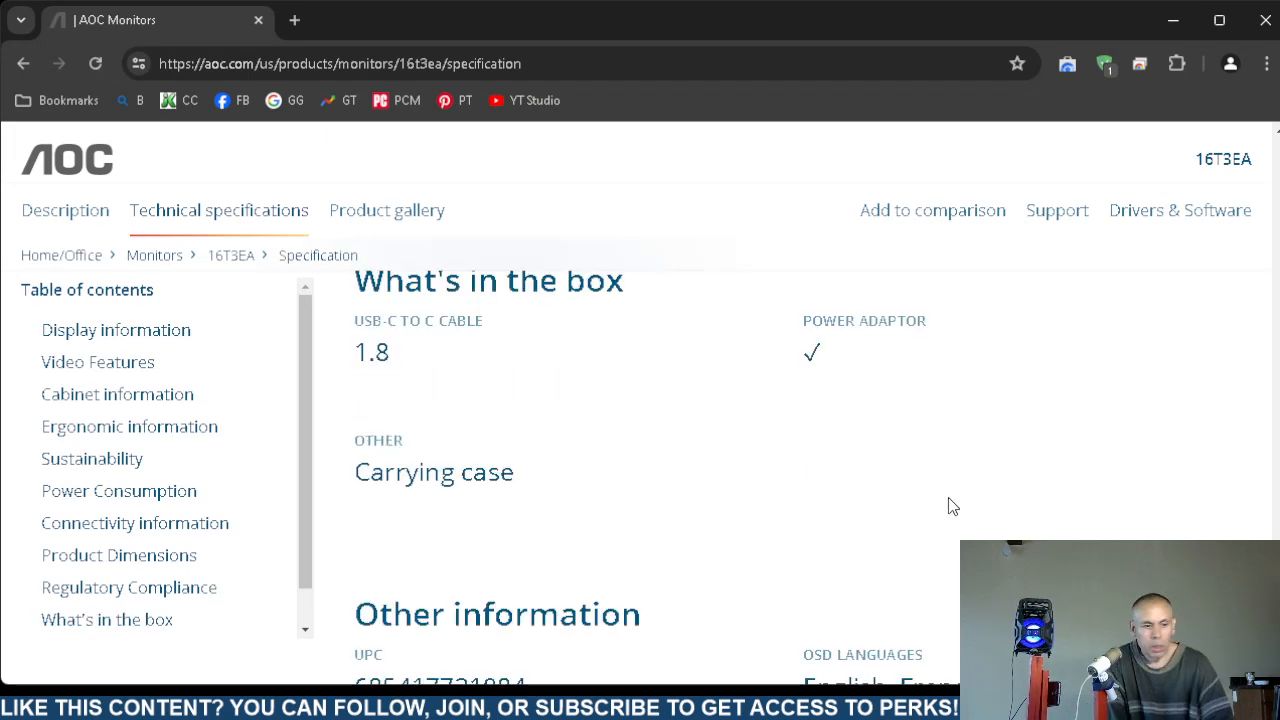
pyautogui.scroll(-3)
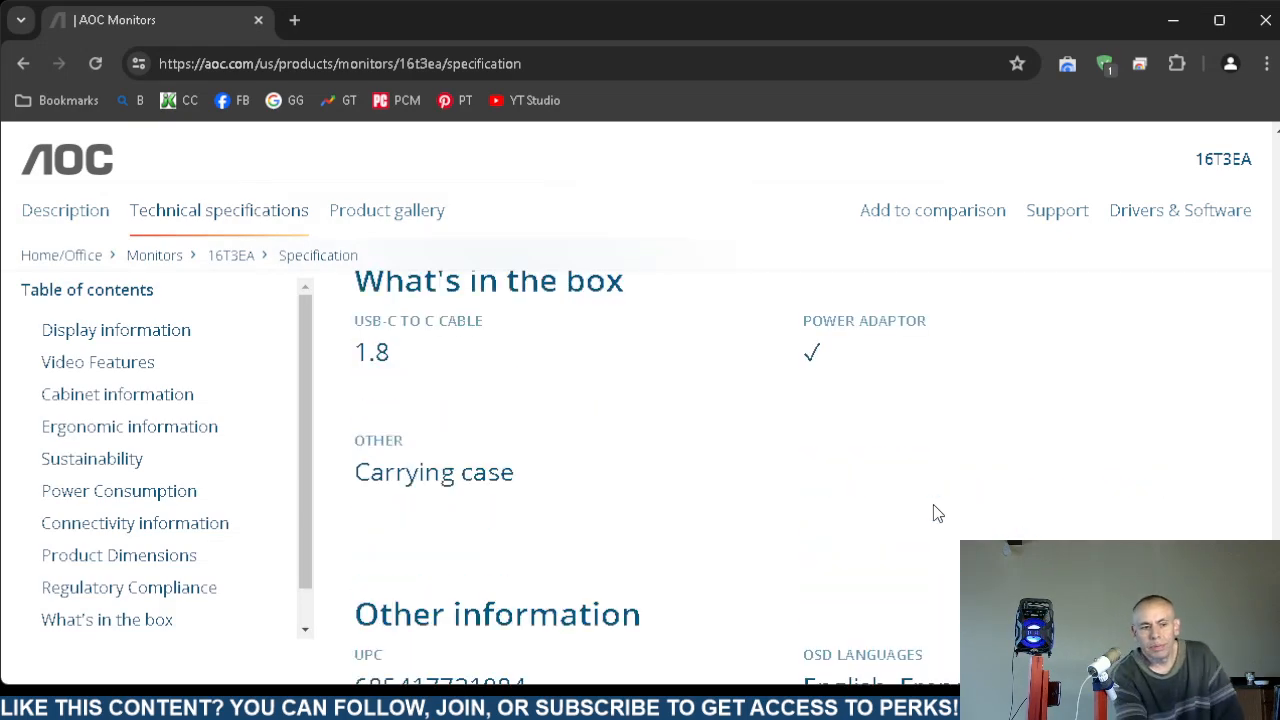
pyautogui.moveTo(1065, 507)
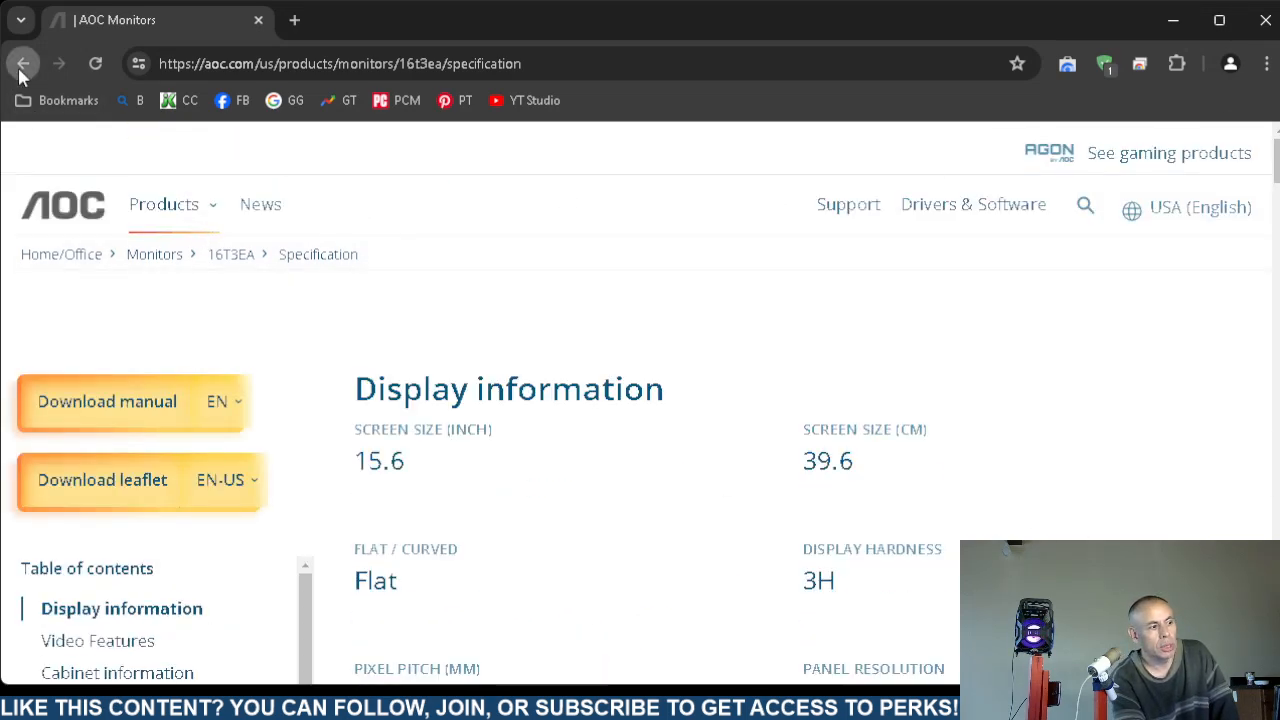
pyautogui.click(23, 63)
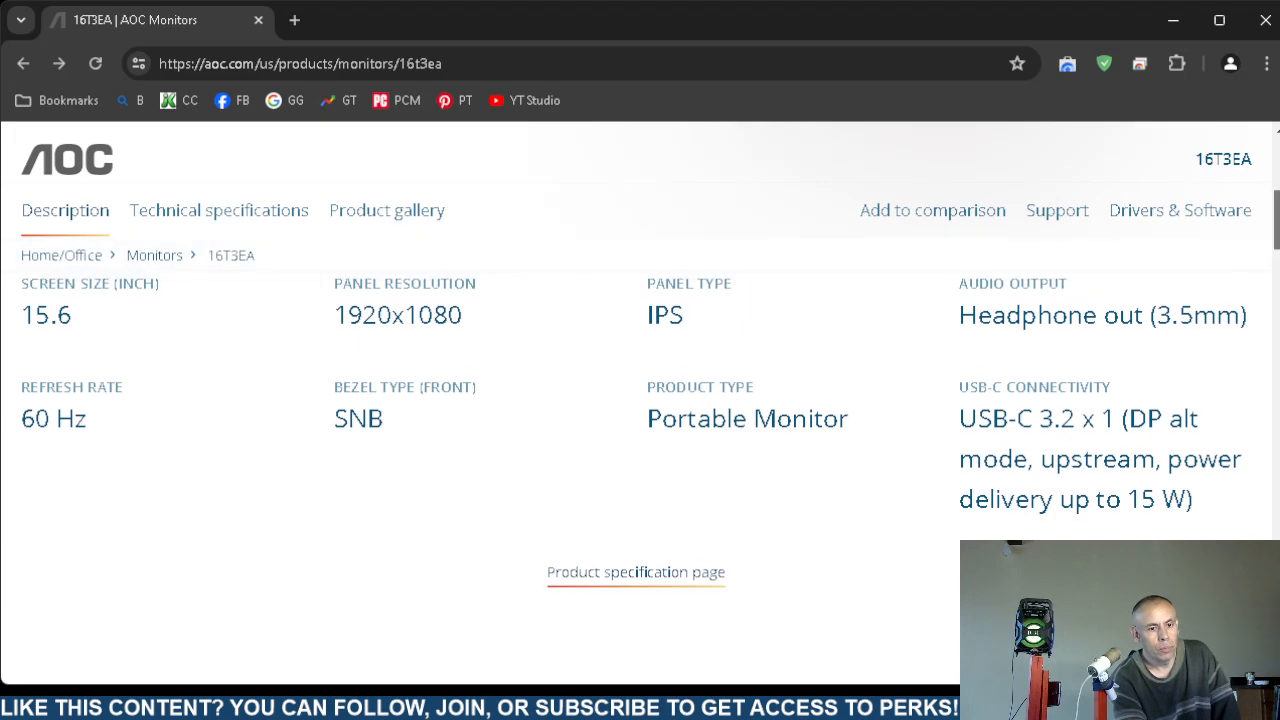
pyautogui.scroll(3)
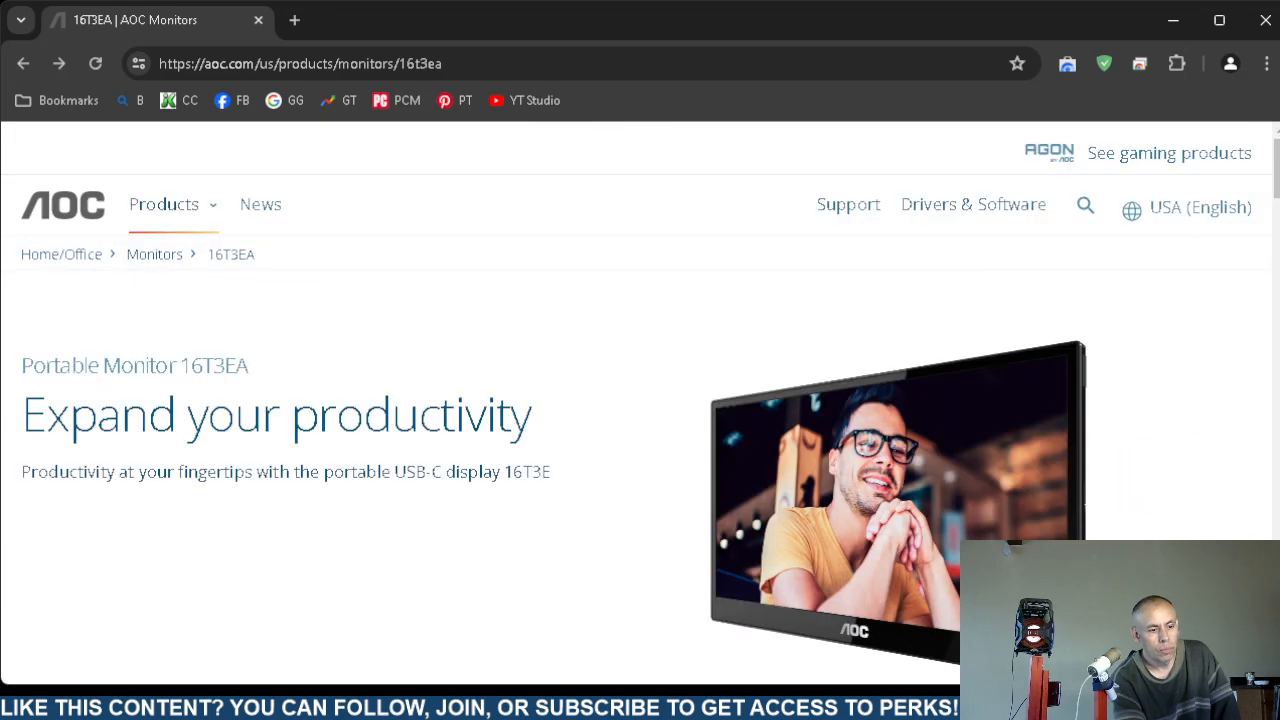